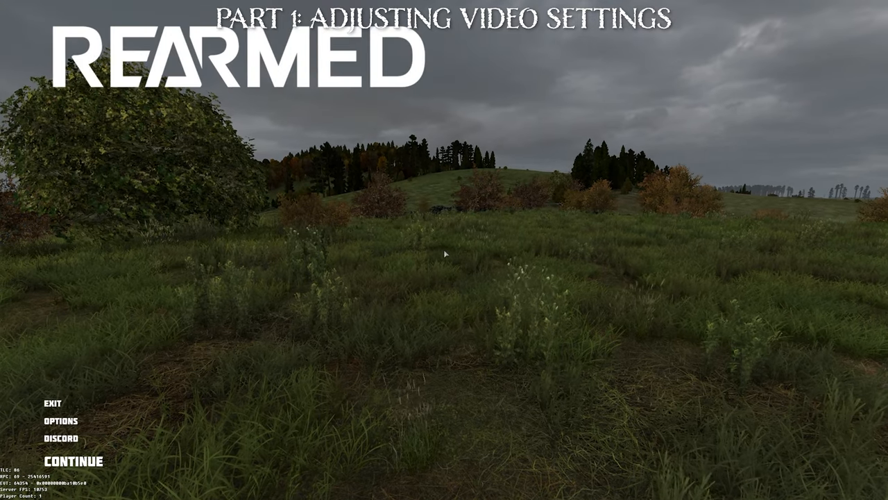
- In DayZ's Video options, raise the overall quality preset to its highest level
left_click(59, 420)
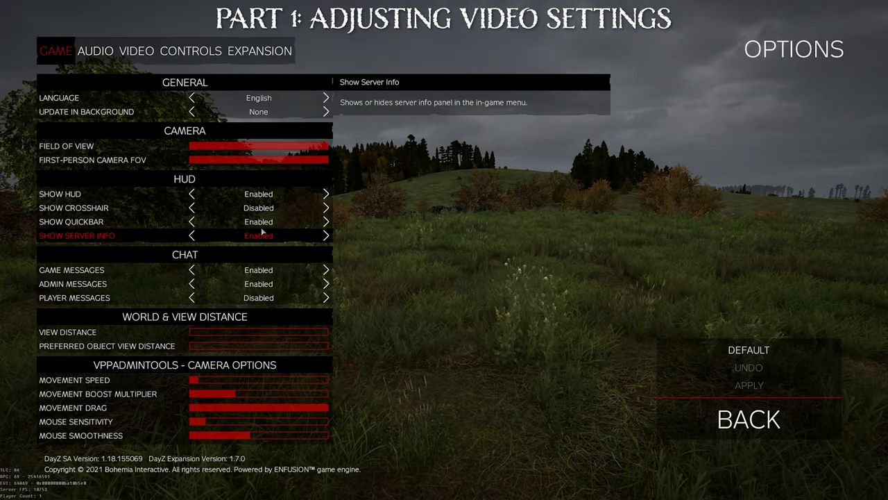
left_click(136, 51)
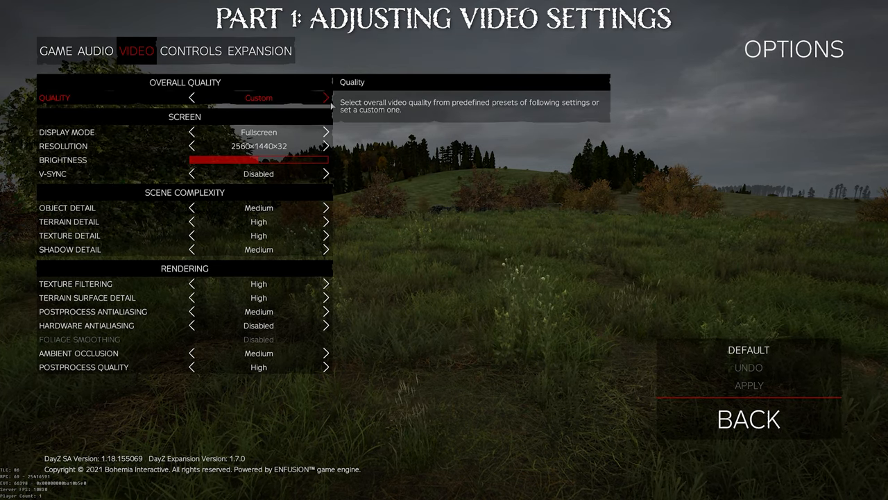
left_click(192, 97)
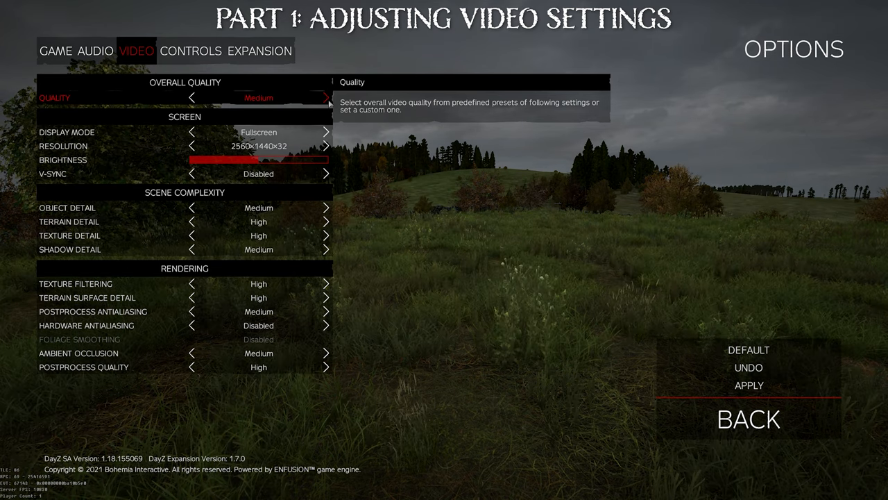
left_click(326, 97)
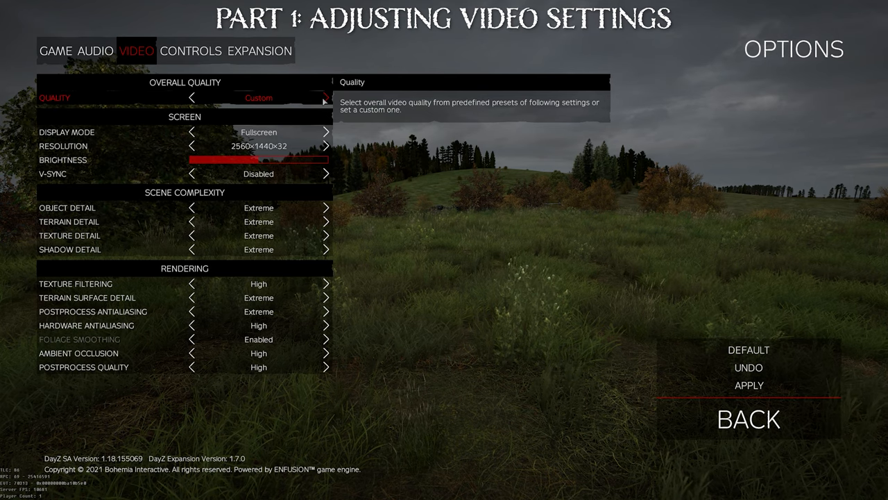
- Drop the quality preset to Poor and view the Resolution setting's description
left_click(192, 97)
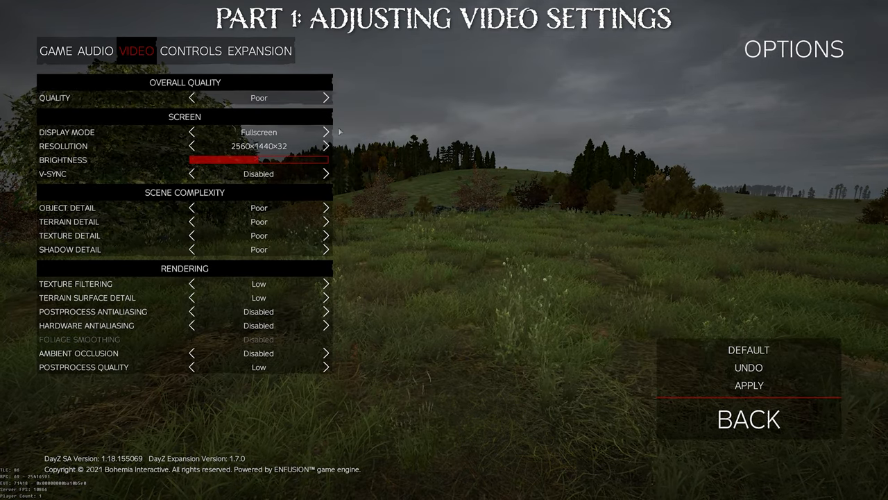
mouse_move(259, 367)
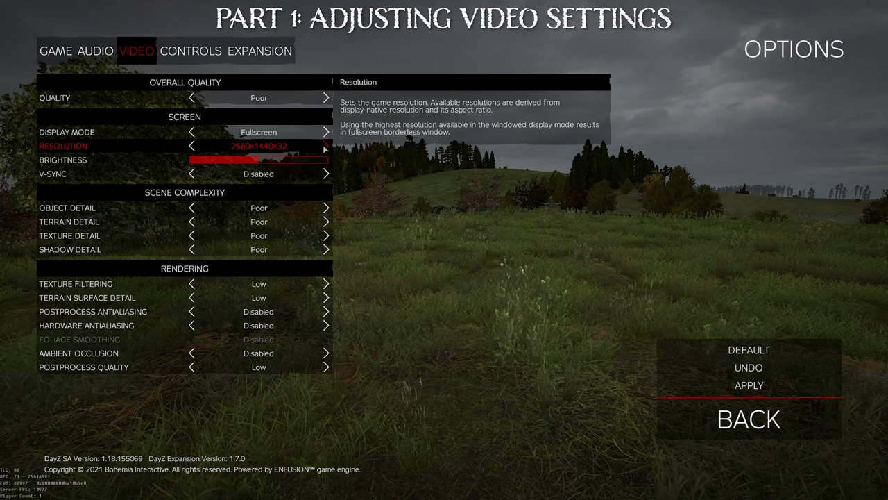
left_click(62, 160)
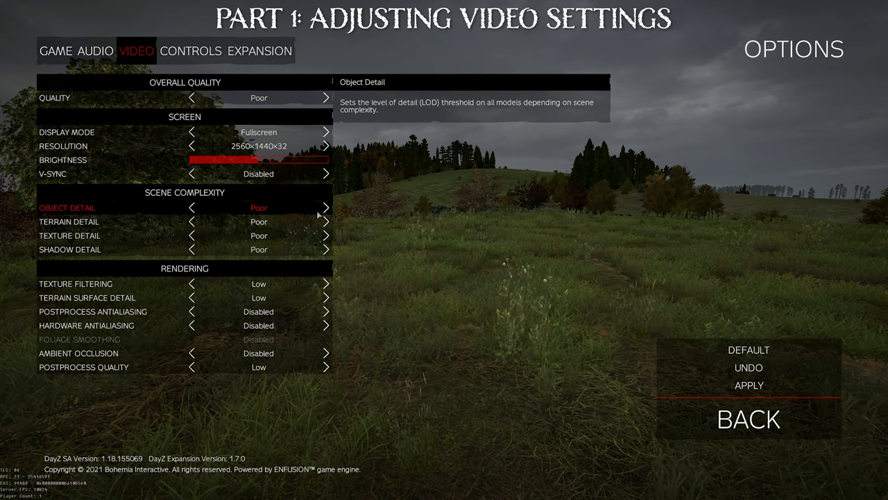
mouse_move(311, 213)
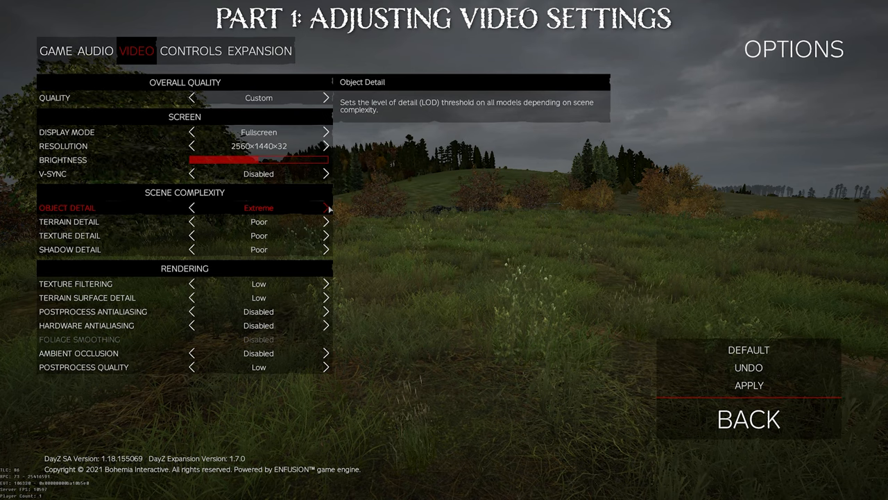
mouse_move(309, 210)
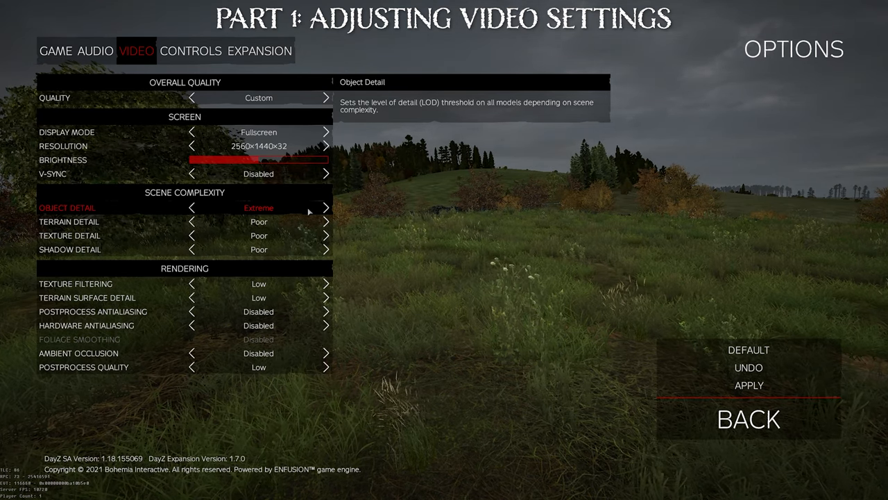
- Compare Object Detail at Poor and Extreme, leaving it on Extreme
left_click(192, 207)
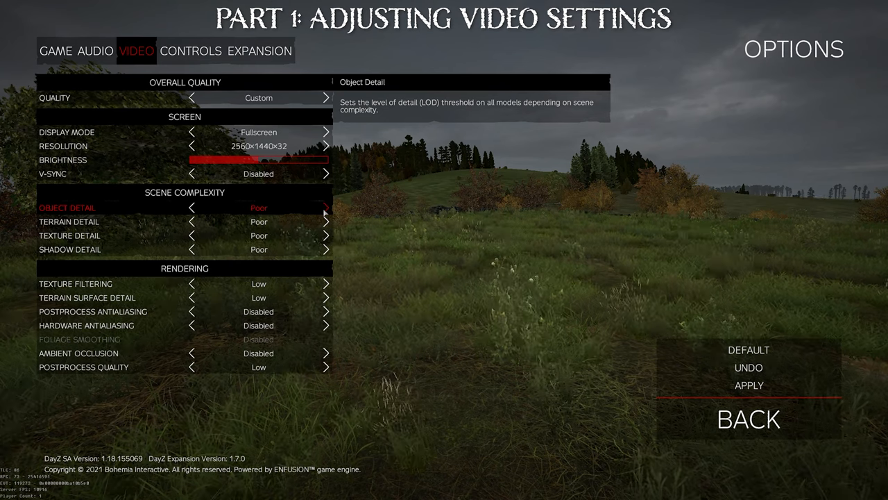
left_click(324, 207)
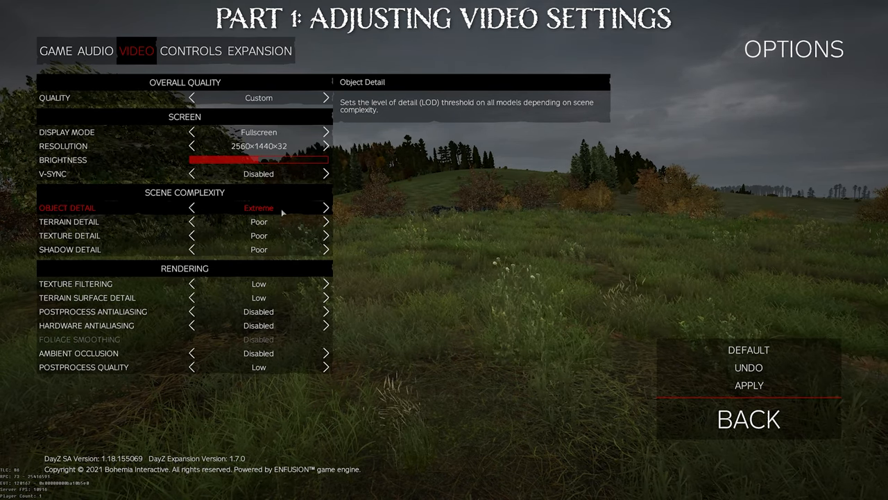
left_click(192, 207)
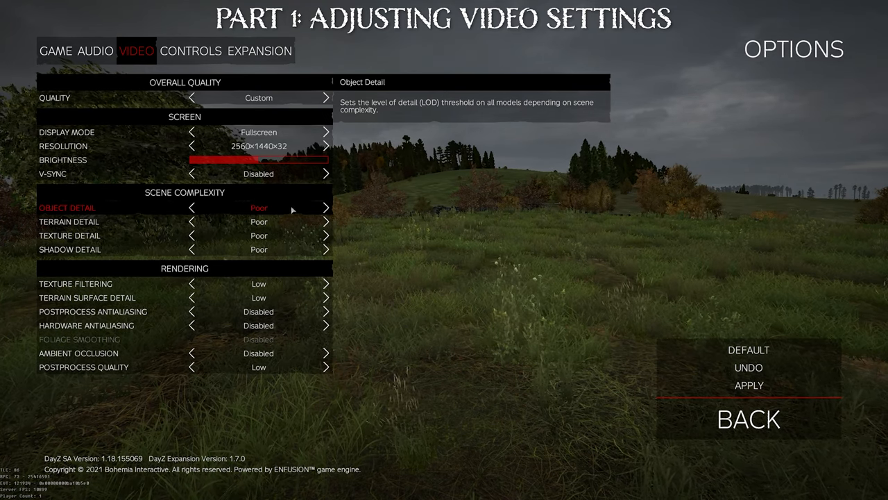
left_click(192, 208)
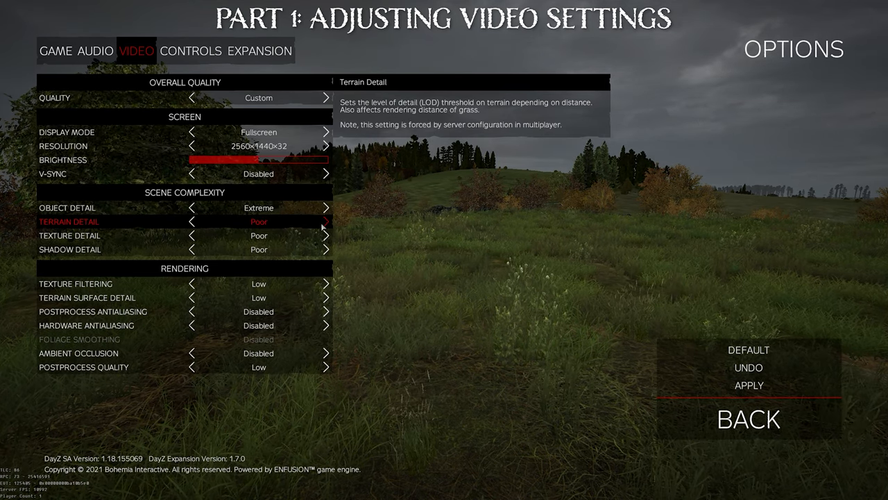
left_click(326, 222)
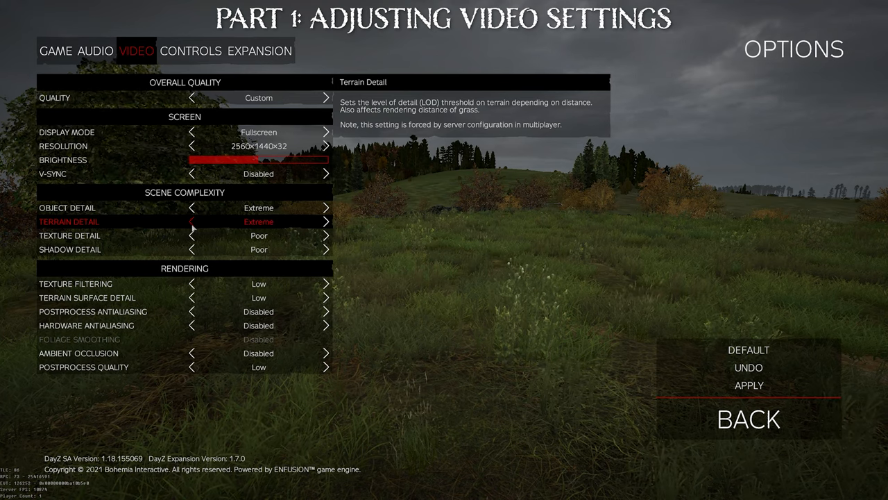
left_click(326, 221)
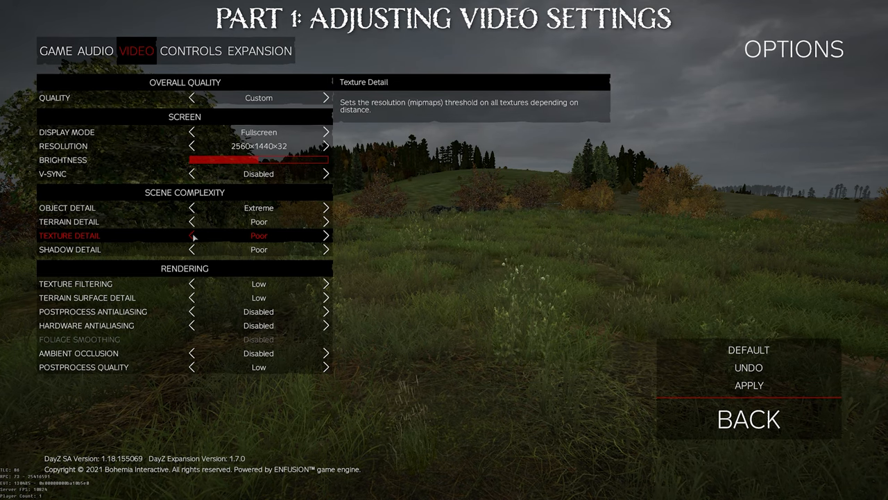
left_click(326, 236)
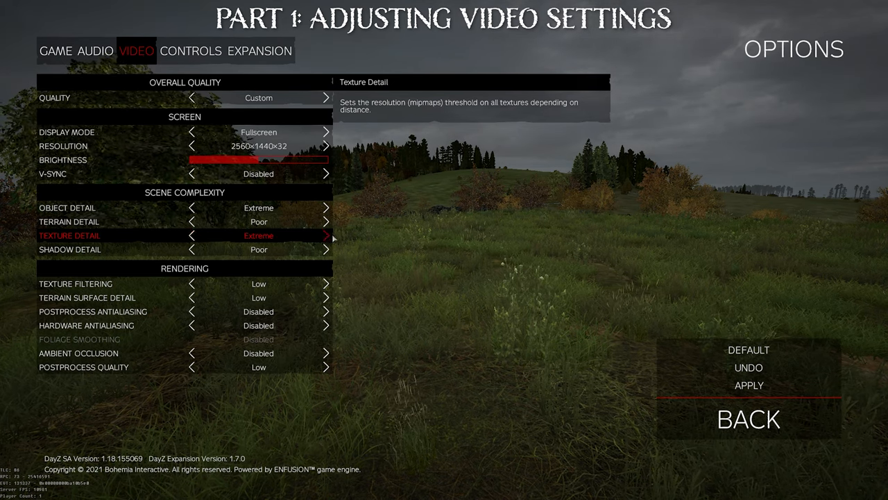
mouse_move(195, 237)
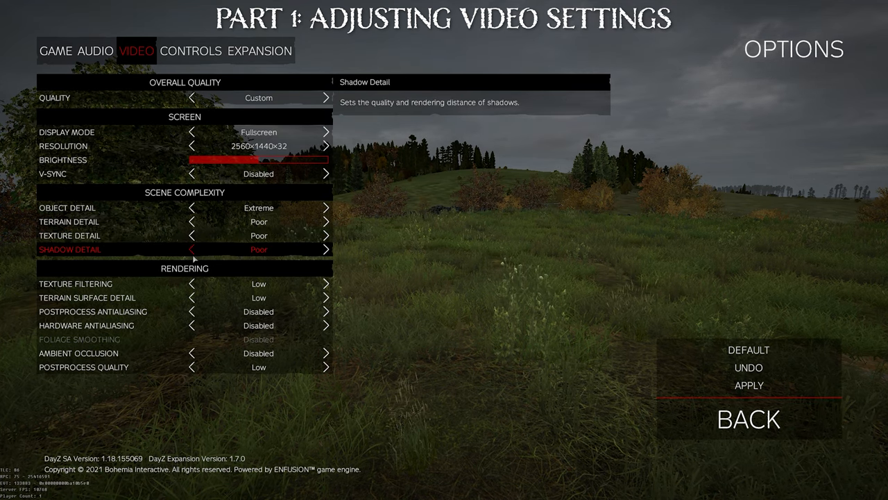
left_click(325, 250)
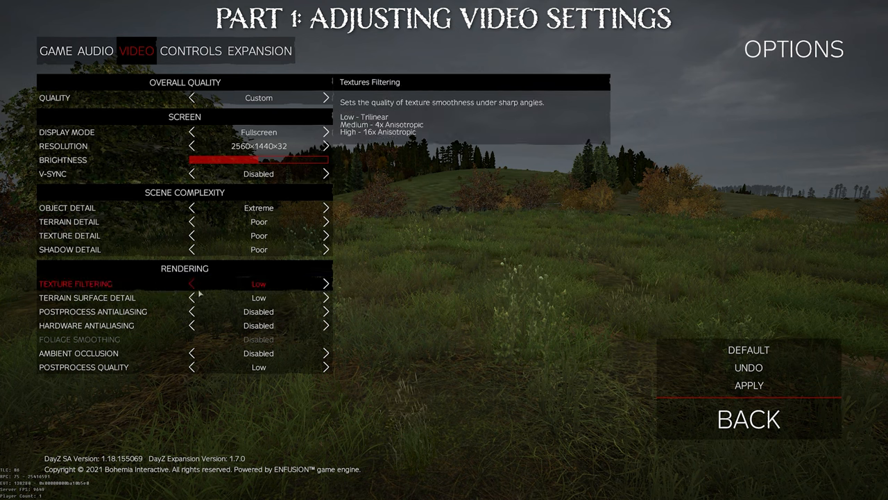
mouse_move(257, 283)
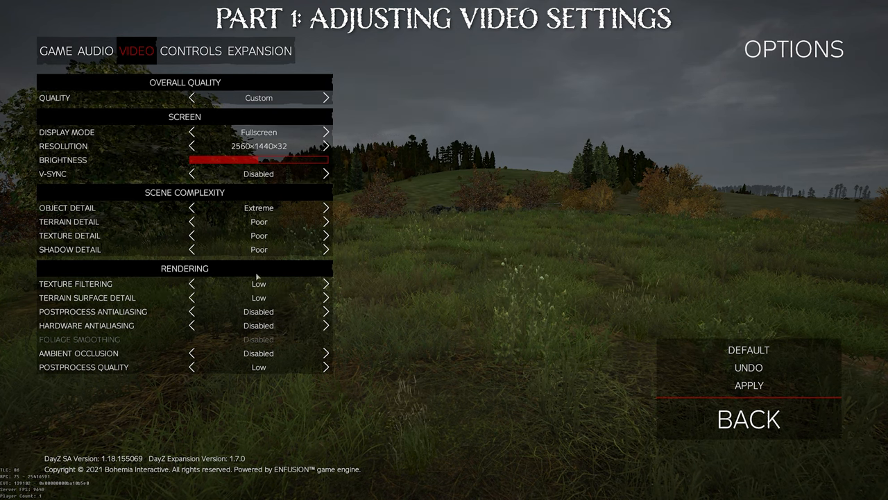
mouse_move(271, 342)
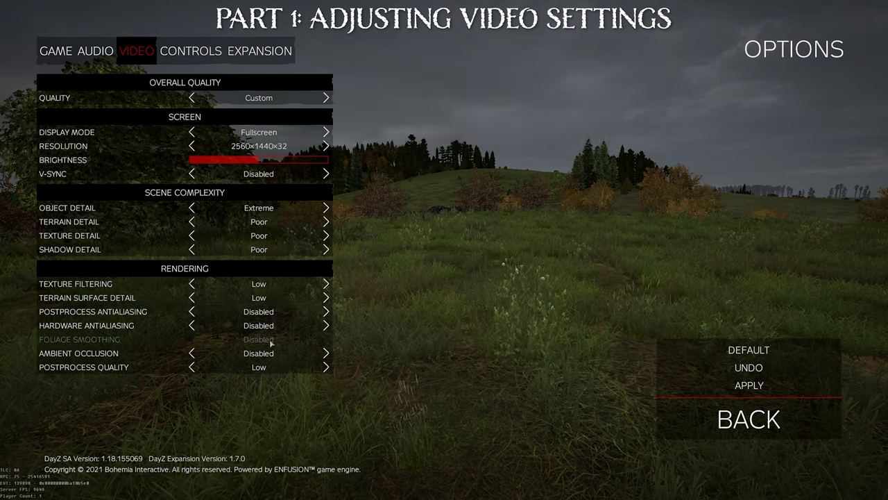
mouse_move(253, 387)
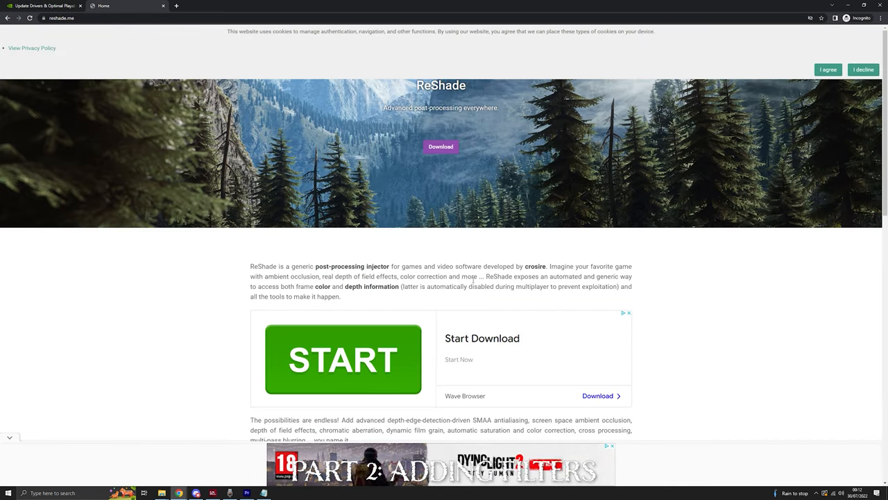
mouse_move(479, 321)
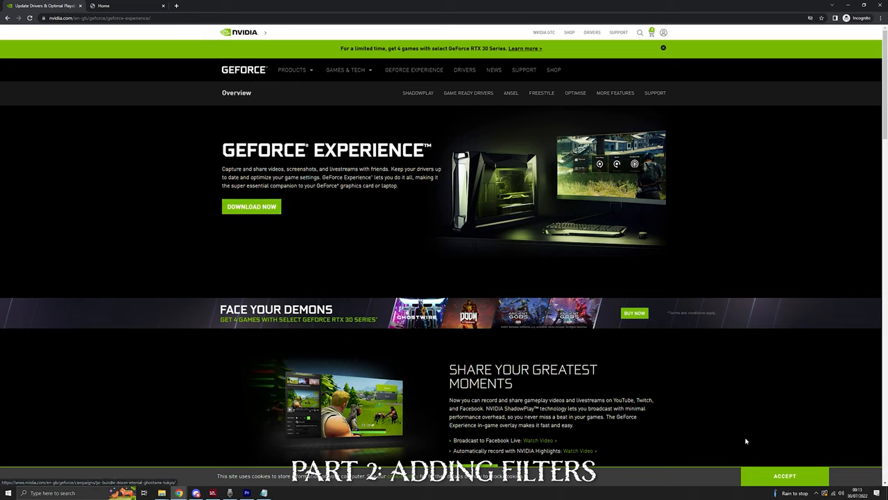
- Switch to the nvidia.com GeForce Experience overview page in the browser
left_click(831, 479)
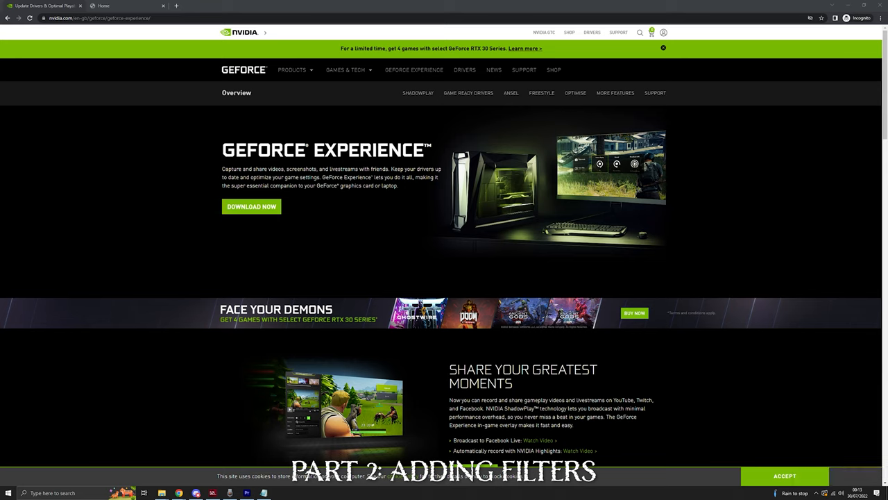
mouse_move(648, 351)
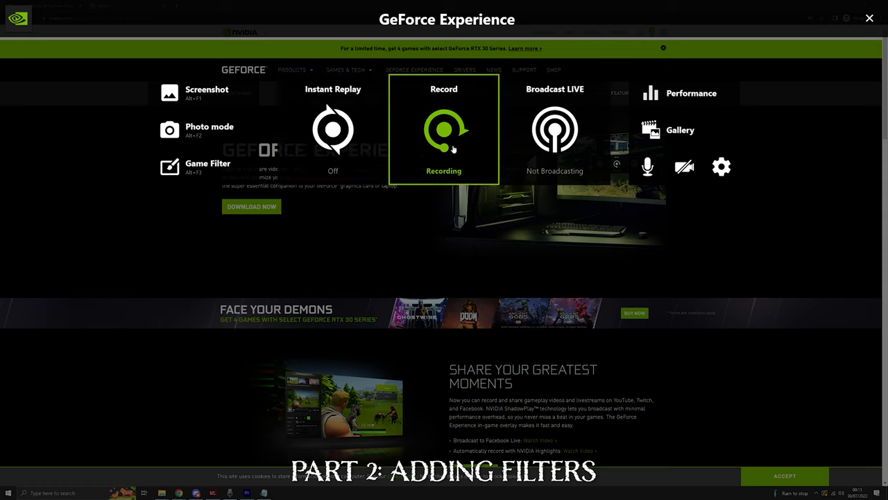
mouse_move(218, 175)
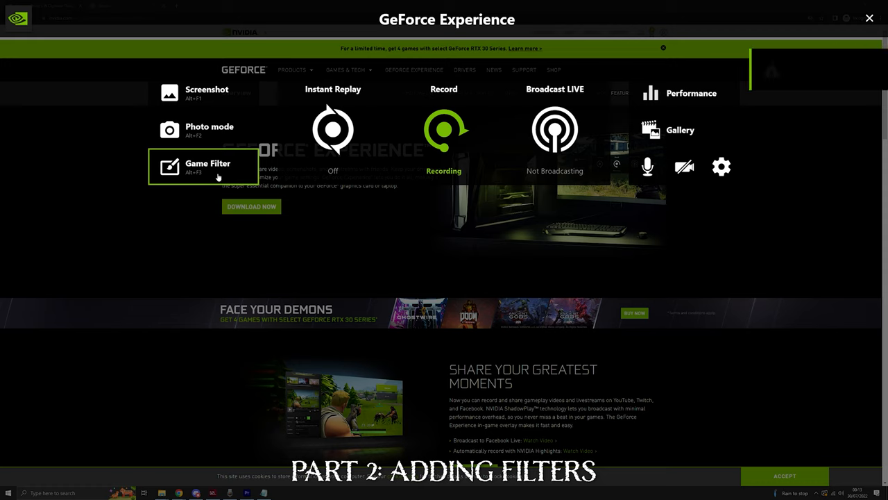
- Select Game Filter in the overlay, which reports a supported game is required
left_click(207, 167)
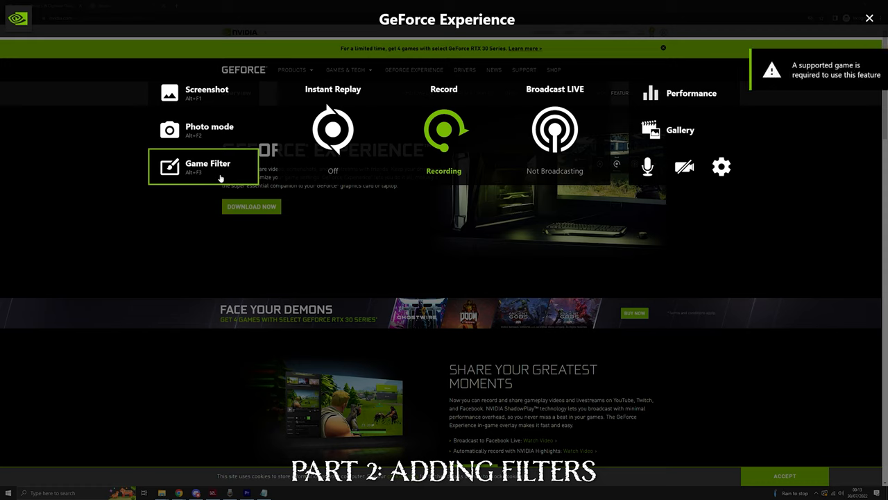
mouse_move(223, 175)
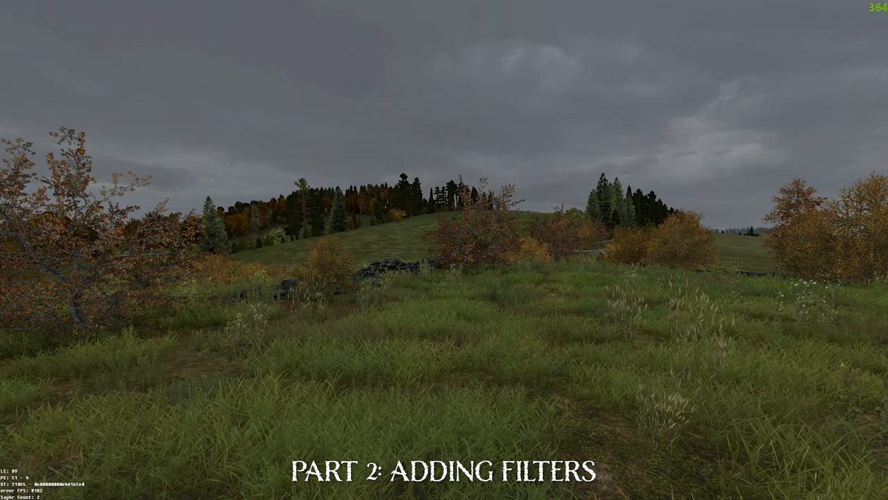
- Bring up the overlay over DayZ with Alt+Z and open Game Filter
key("alt+z")
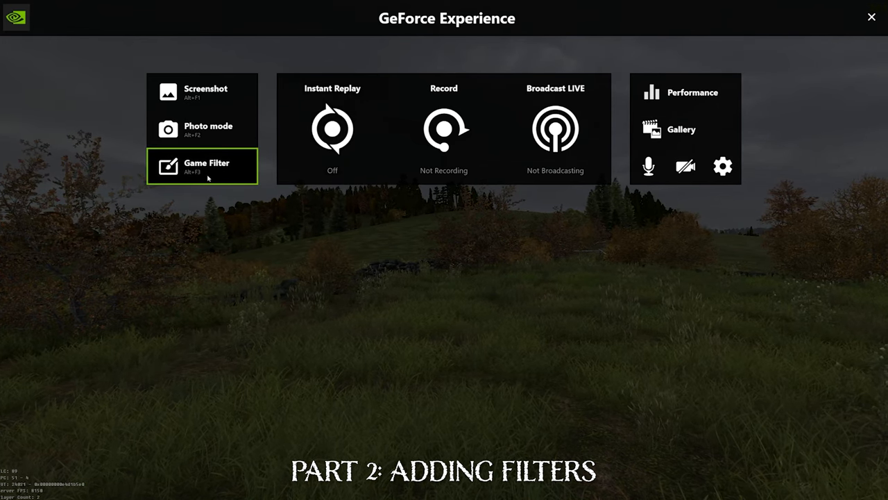
left_click(202, 166)
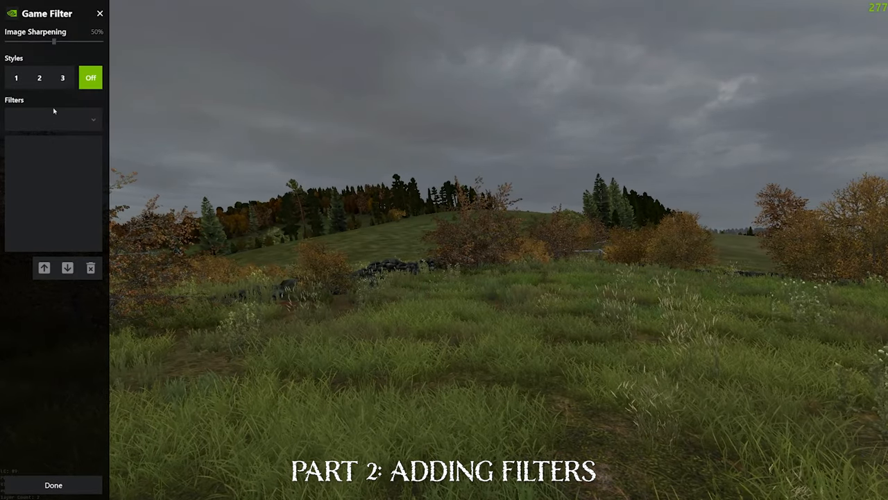
- Check style slots 2 and 3, then select style 1 with its filters
left_click(39, 77)
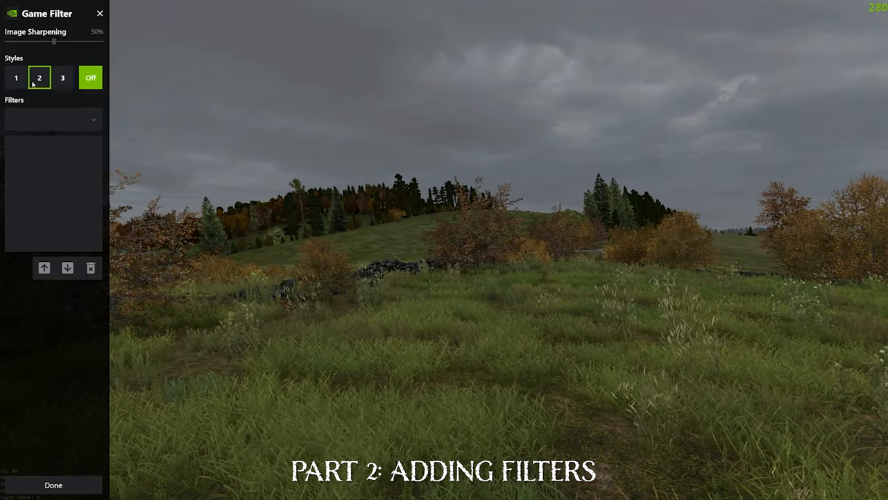
left_click(39, 77)
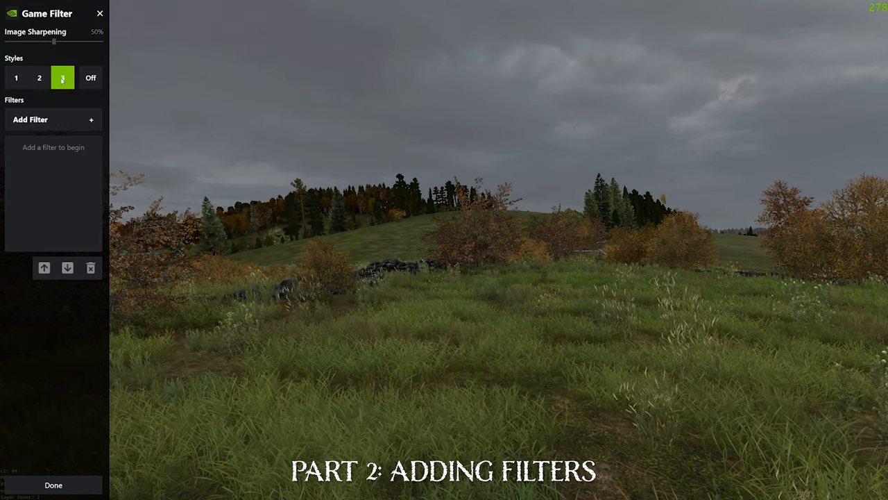
left_click(16, 77)
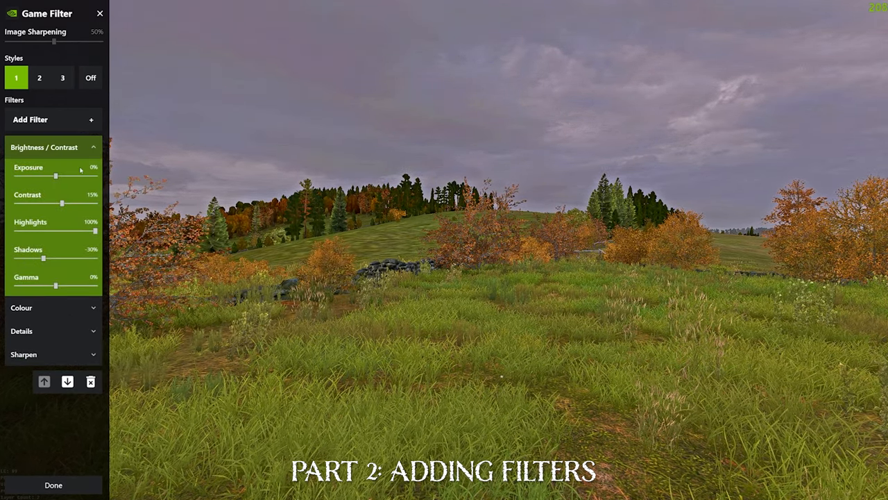
- Test exposure brighter and darker, then set Exposure to about -1%
left_click_drag(56, 175, 81, 176)
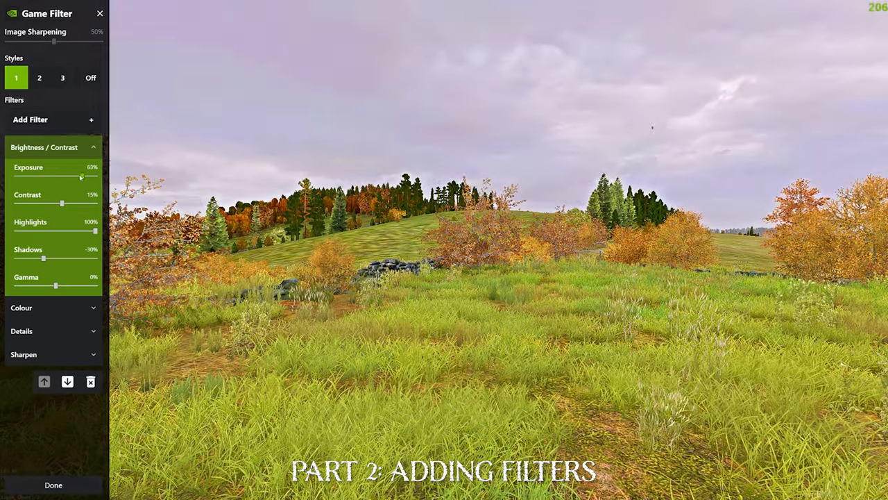
left_click_drag(81, 177, 53, 177)
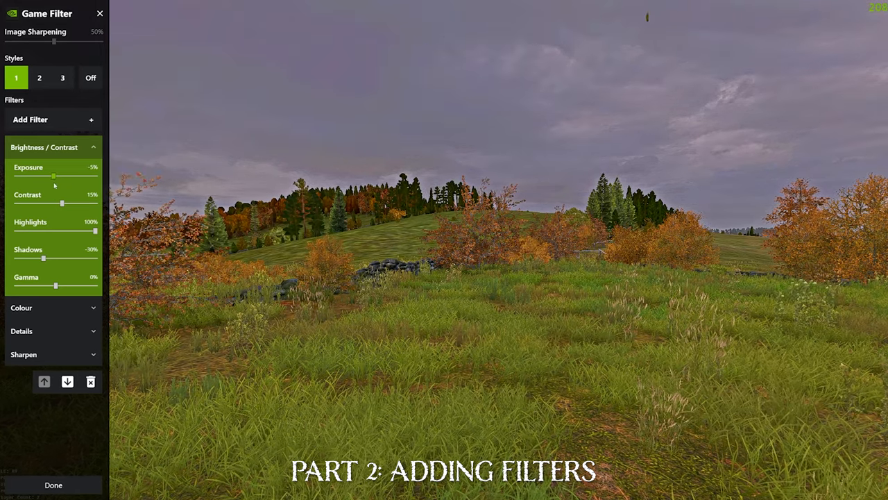
left_click_drag(53, 175, 55, 176)
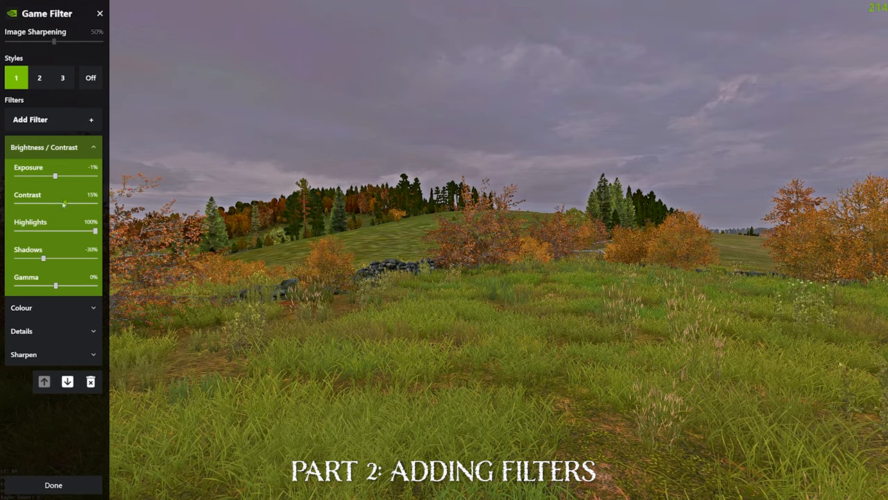
- Swing Contrast and Highlights to extremes, settling at Contrast 15% and Highlights 100%
left_click_drag(63, 203, 52, 204)
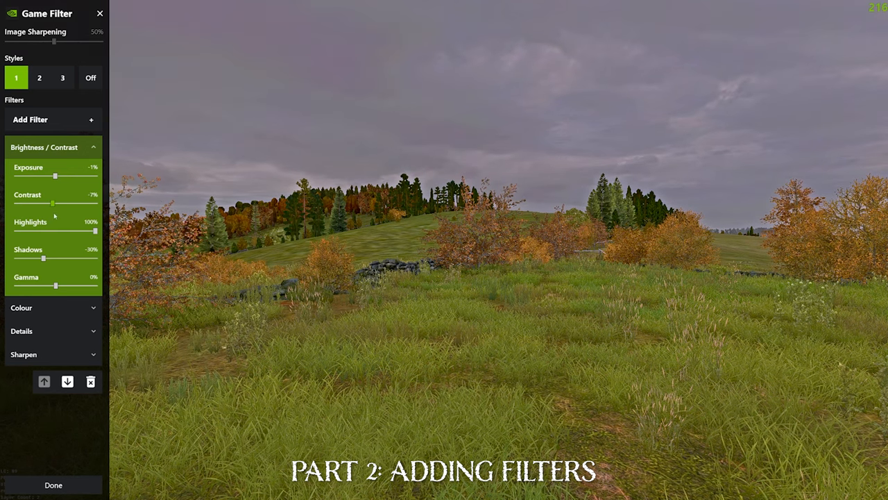
left_click_drag(52, 203, 105, 203)
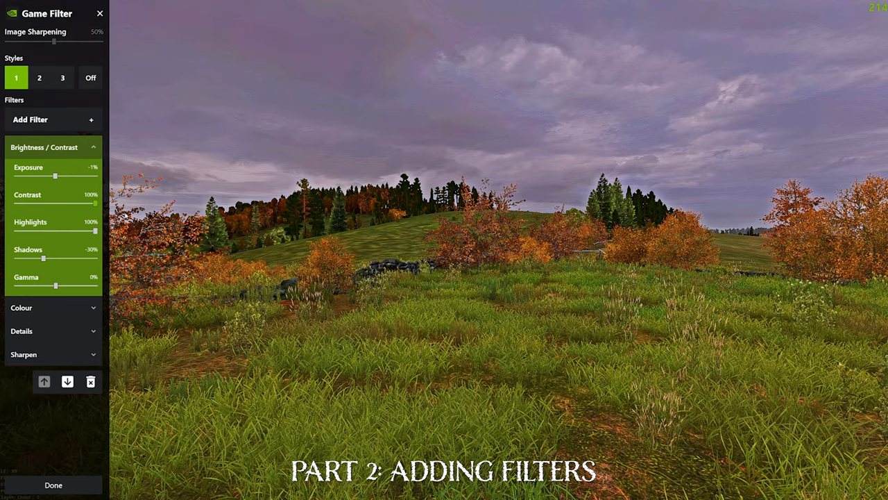
left_click_drag(105, 204, 16, 204)
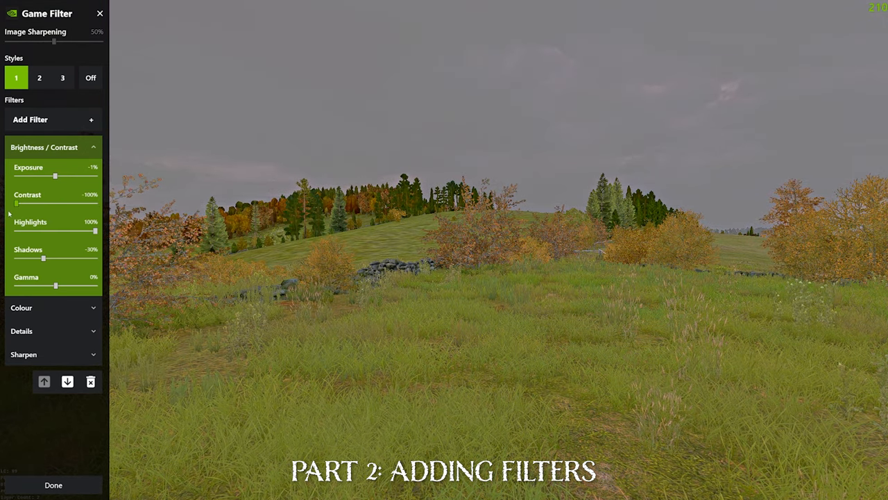
left_click_drag(16, 204, 67, 204)
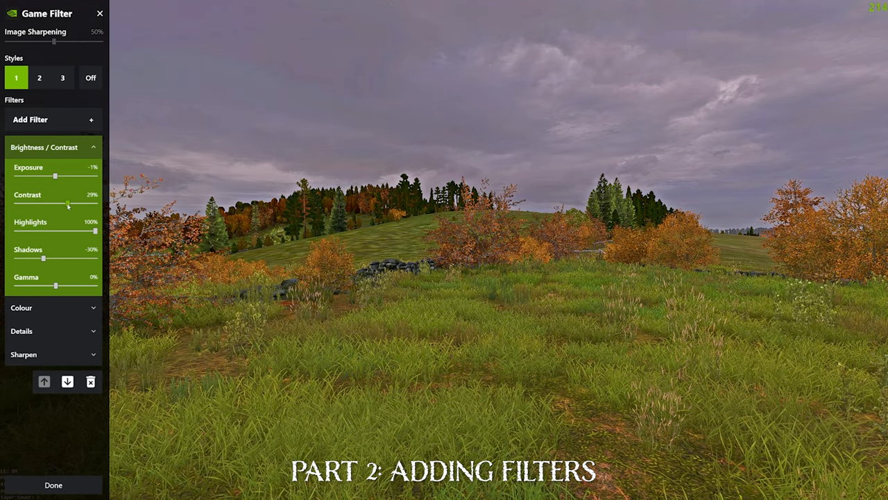
left_click_drag(68, 203, 61, 202)
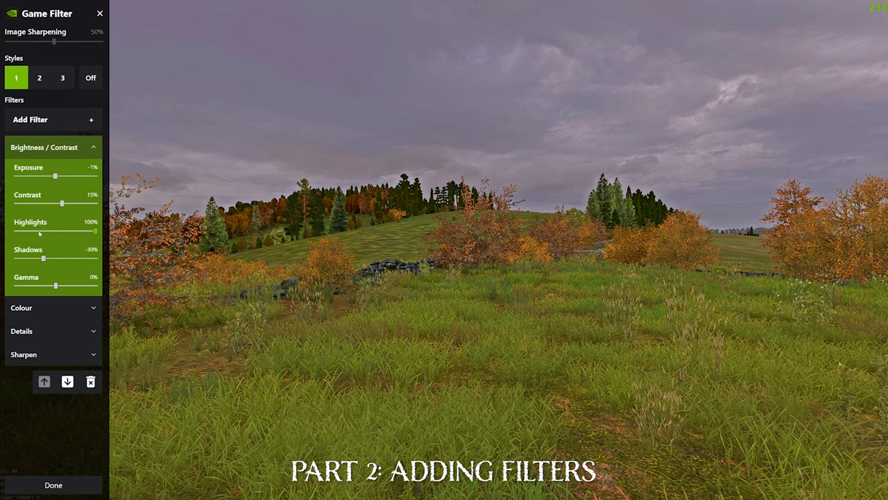
left_click_drag(95, 230, 15, 230)
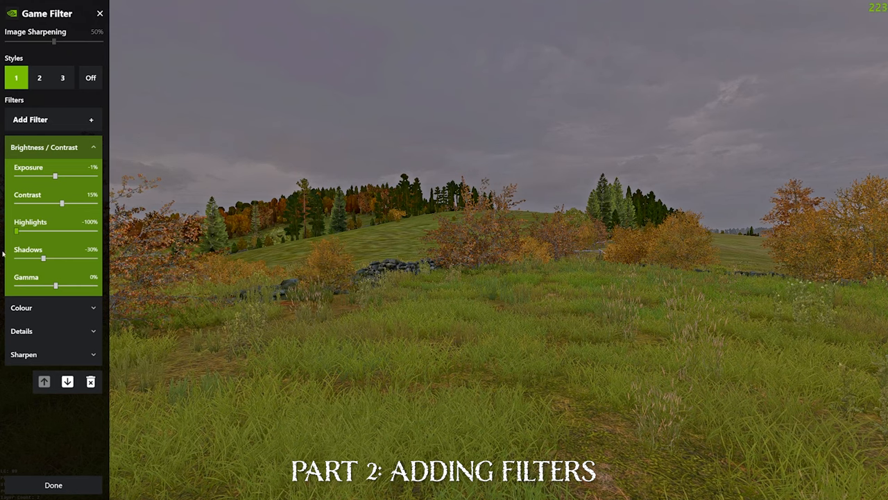
left_click_drag(15, 231, 95, 231)
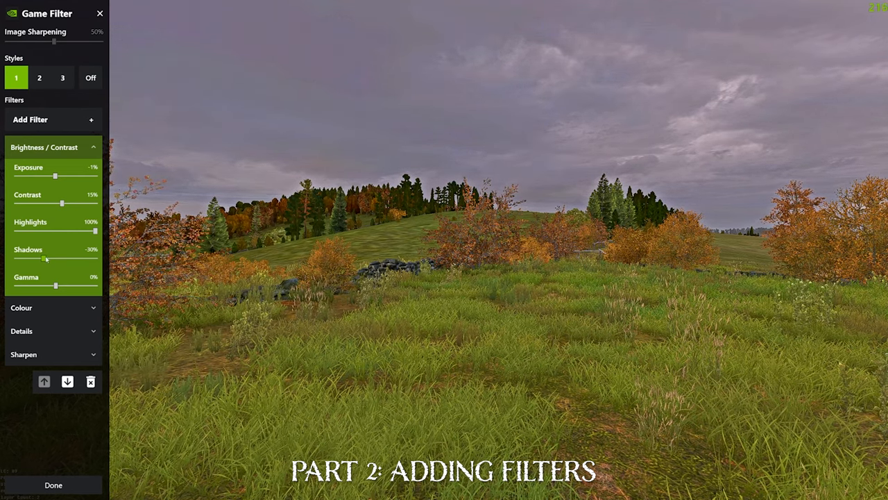
- Compare Shadows at -100% and 100%, then settle it around -36%
left_click_drag(46, 259, 43, 259)
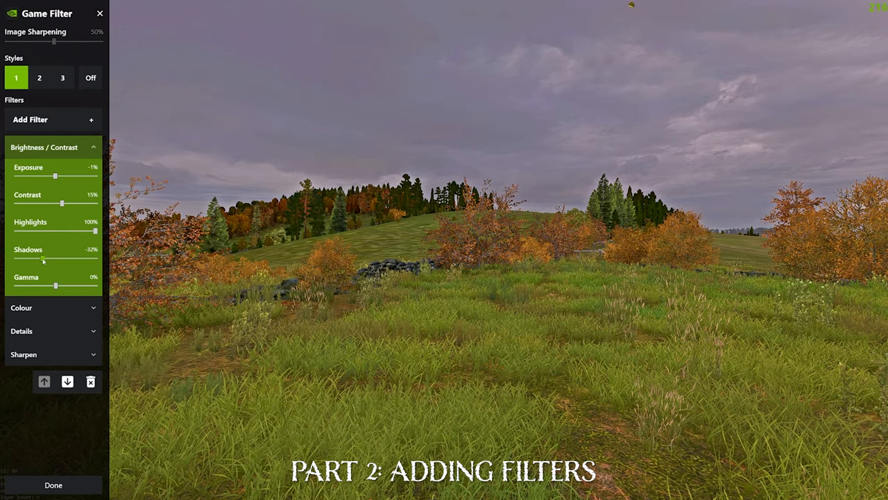
left_click_drag(43, 259, 16, 259)
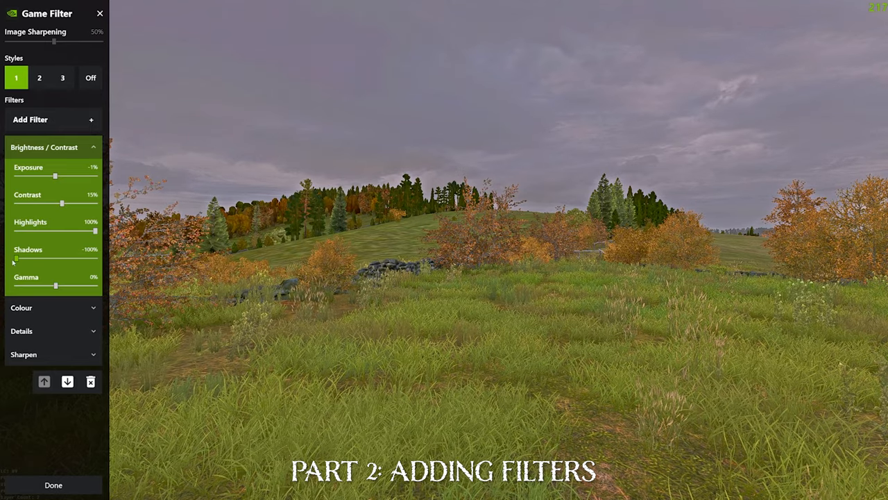
left_click_drag(15, 259, 95, 259)
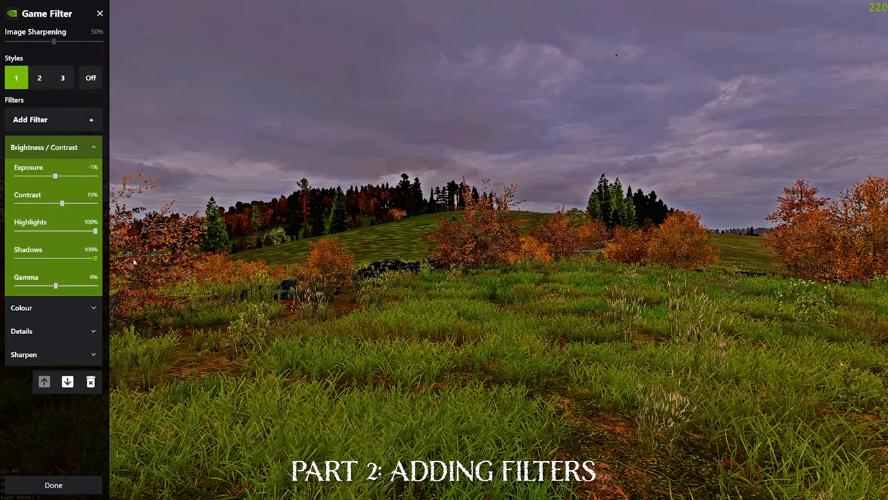
left_click_drag(95, 258, 40, 259)
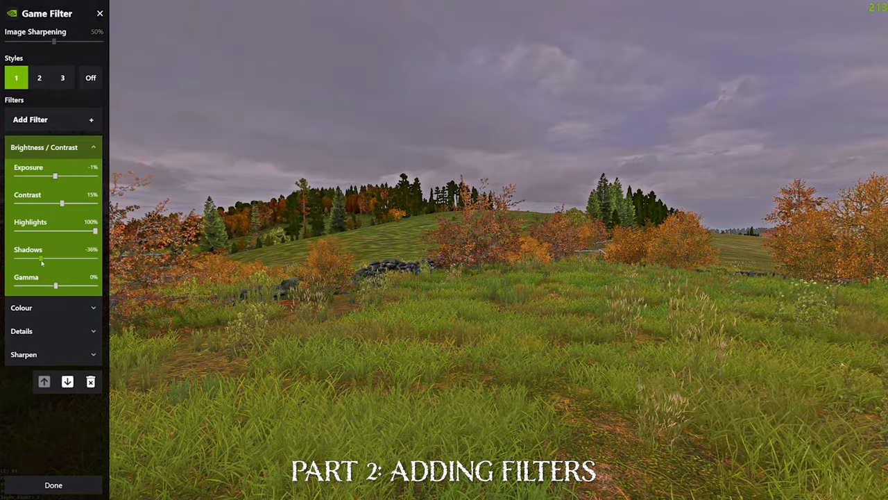
left_click_drag(40, 259, 44, 258)
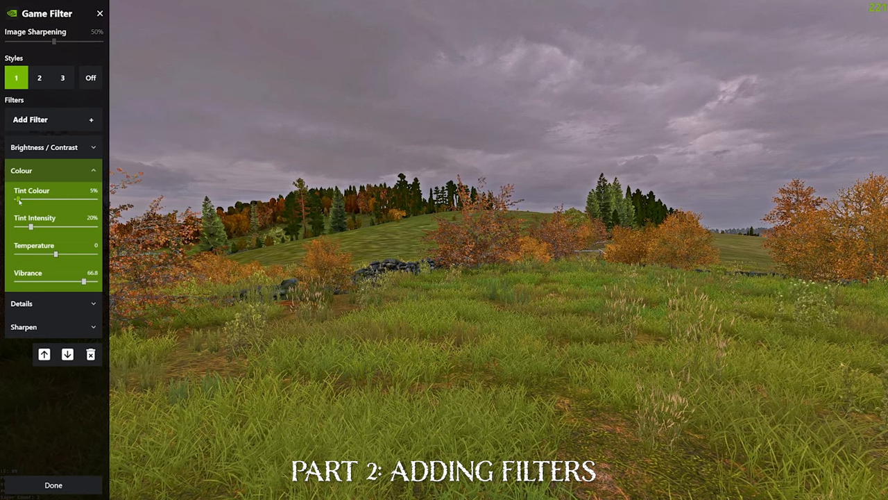
- Test the tint sliders, leaving Tint Colour at 0% and Tint Intensity at 20%
left_click_drag(15, 200, 31, 200)
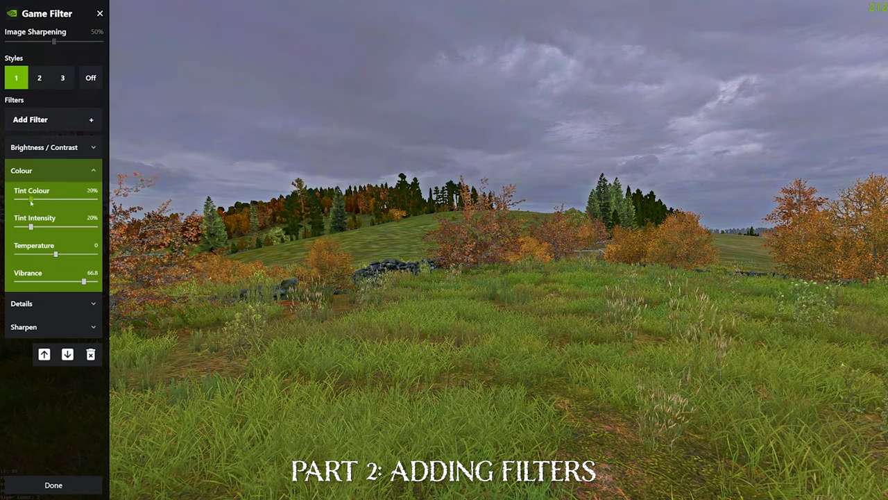
left_click_drag(32, 201, 16, 201)
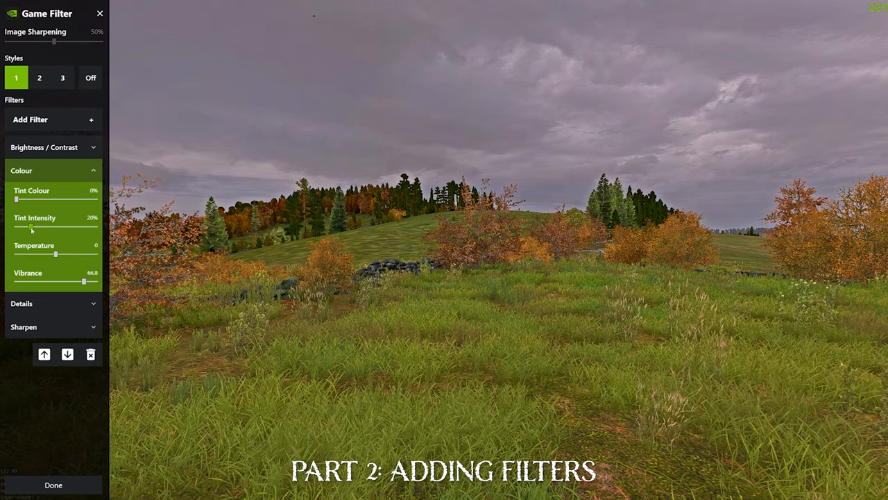
left_click_drag(31, 227, 38, 227)
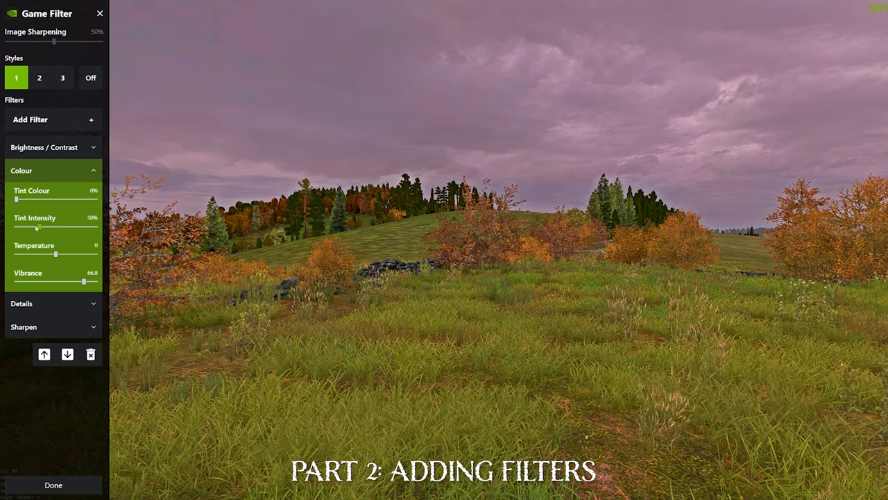
left_click_drag(38, 227, 94, 227)
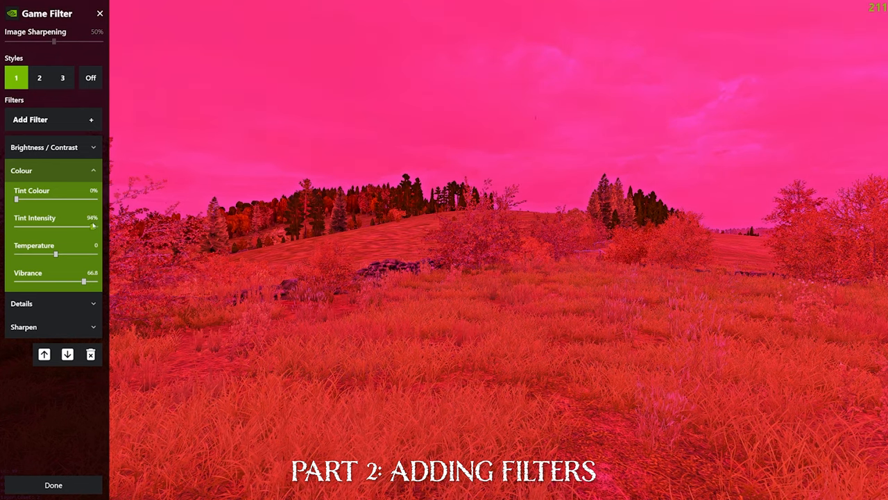
left_click_drag(94, 226, 32, 226)
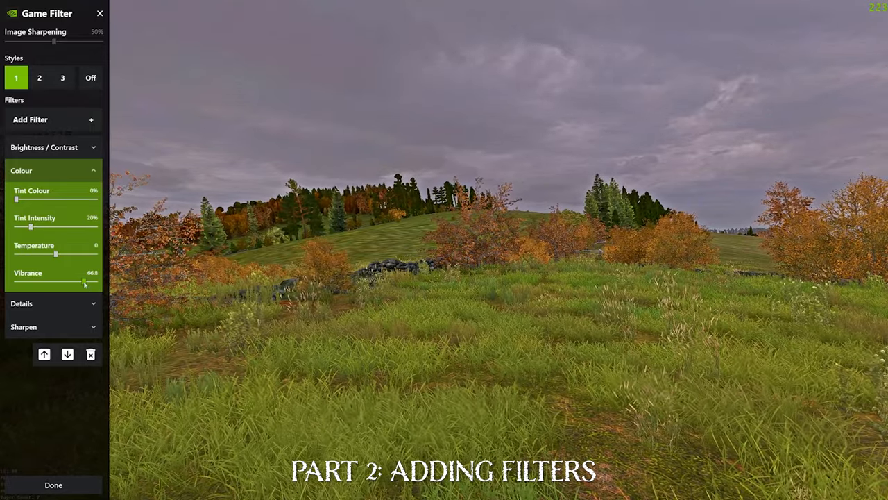
- Compare Vibrance at minimum and maximum, then set it to about 64.8
left_click_drag(82, 283, 87, 282)
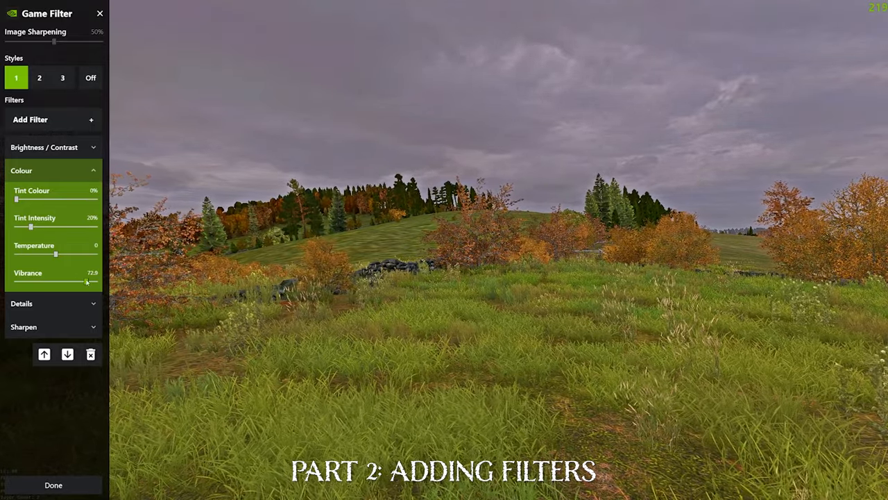
left_click_drag(87, 281, 10, 281)
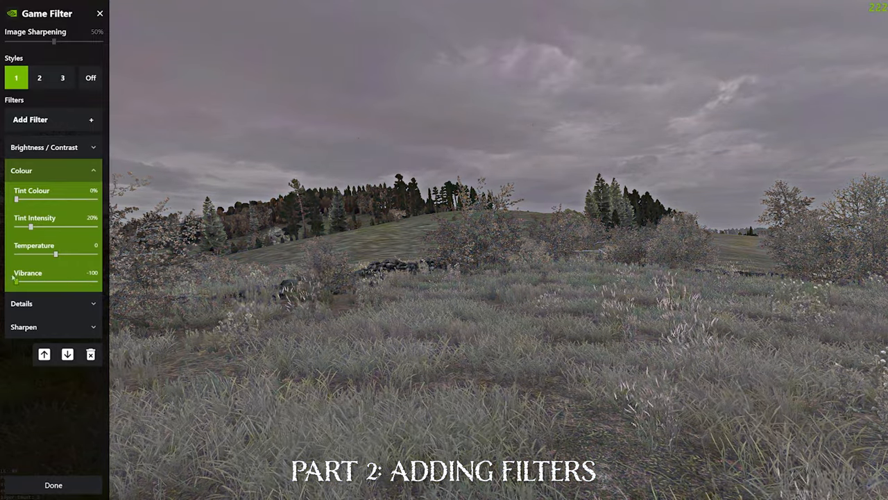
left_click_drag(15, 283, 96, 283)
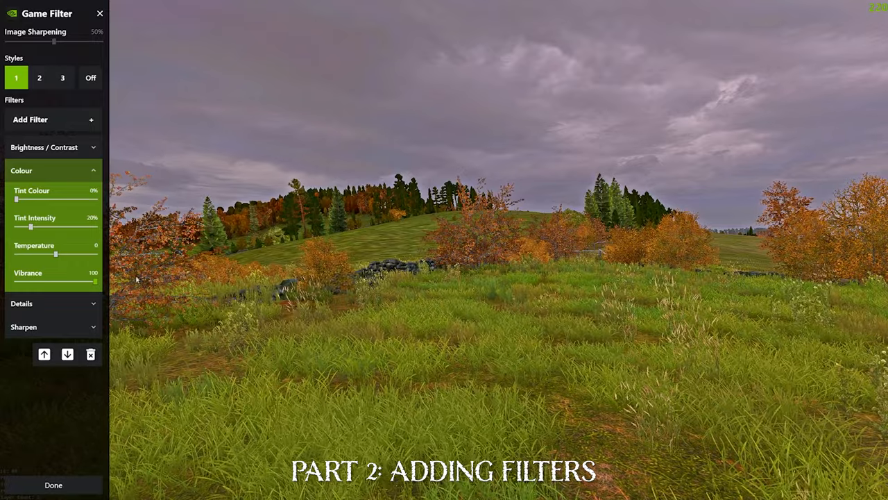
left_click_drag(96, 281, 83, 281)
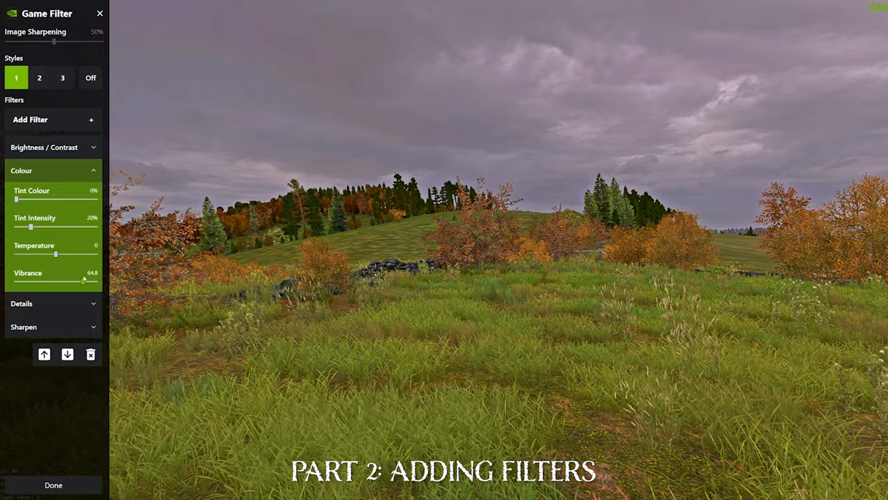
left_click_drag(82, 282, 84, 281)
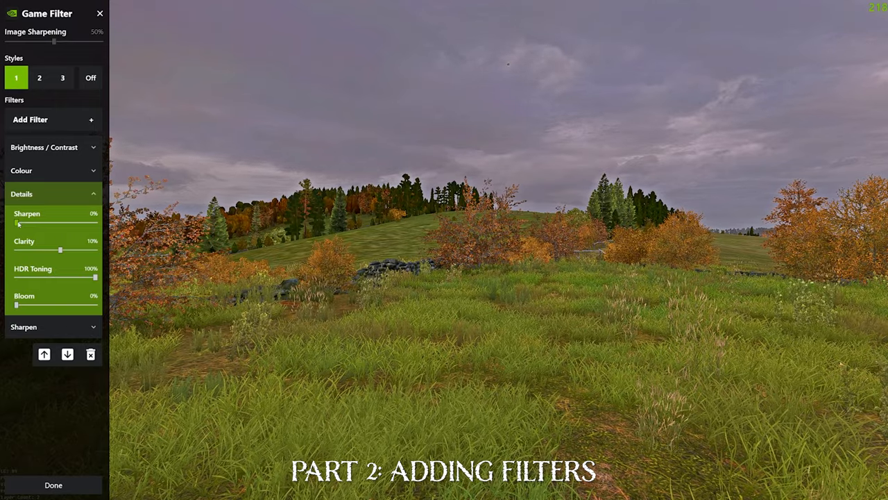
- Sweep the Details Sharpen slider from 41% up to 100%, then bring it down to 0%
left_click_drag(15, 224, 48, 224)
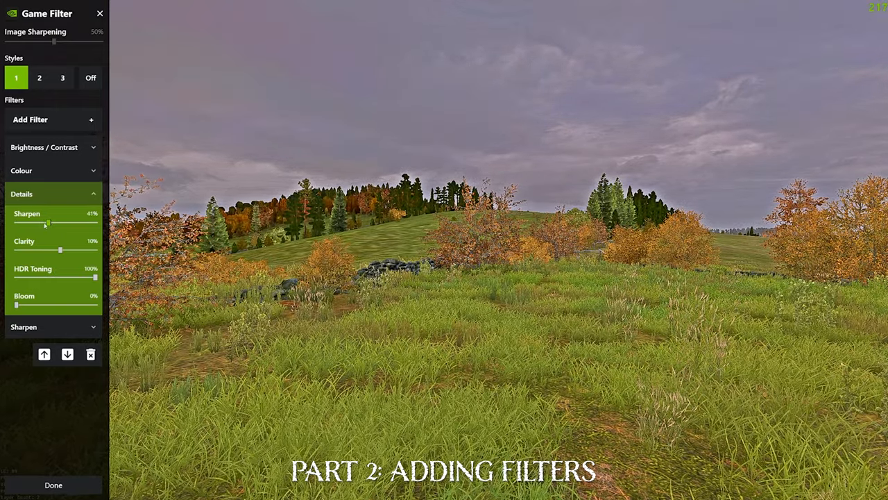
left_click_drag(47, 223, 95, 224)
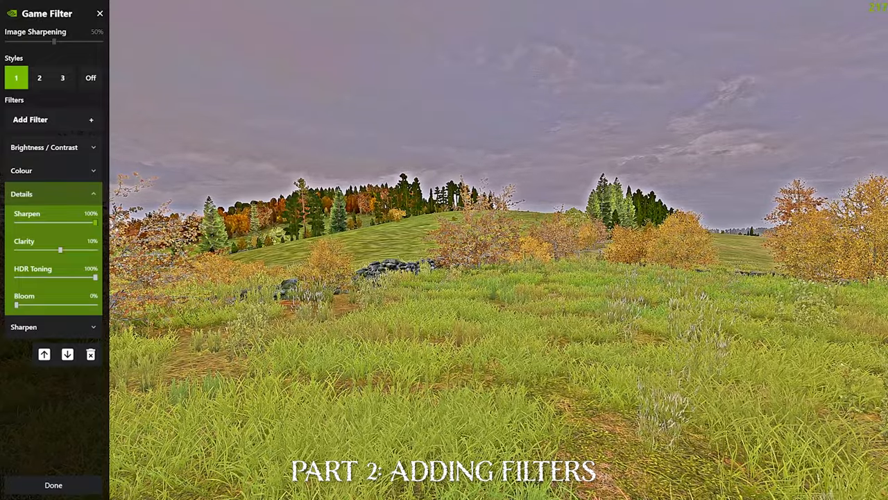
left_click_drag(96, 224, 66, 223)
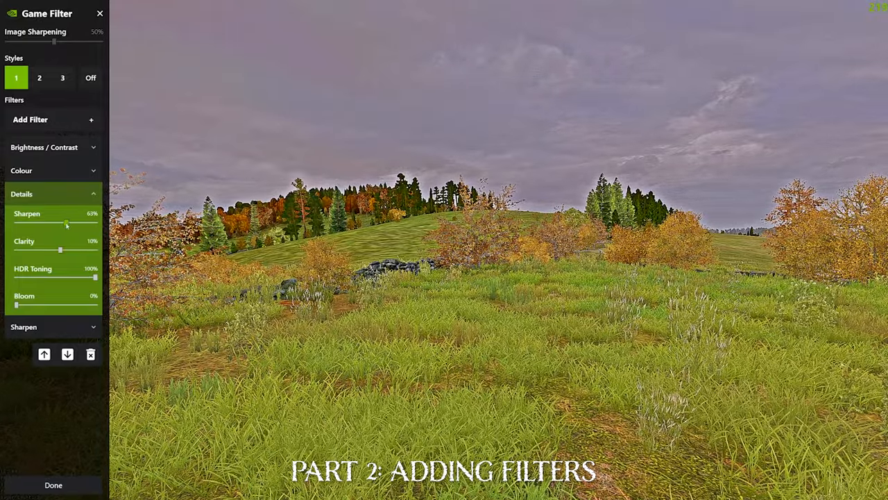
left_click_drag(66, 222, 16, 222)
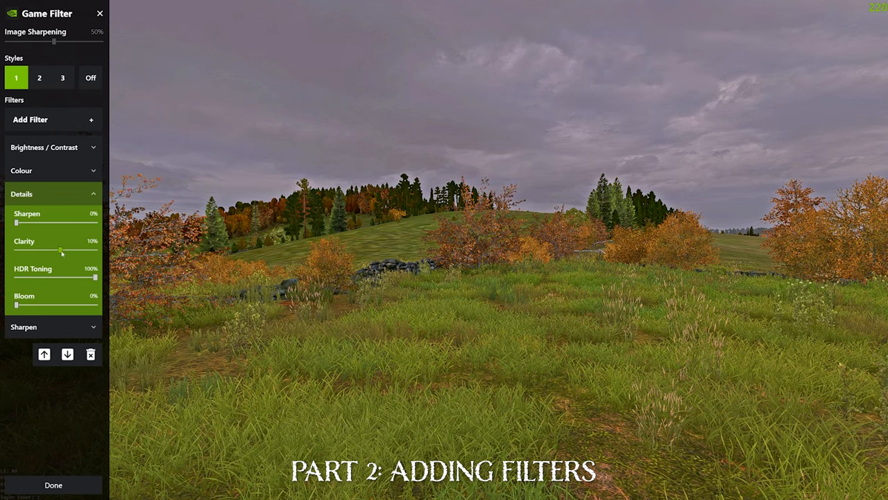
- Swing Details Clarity between 100% and -100%, then fine-tune it down to 9%
left_click_drag(62, 250, 95, 250)
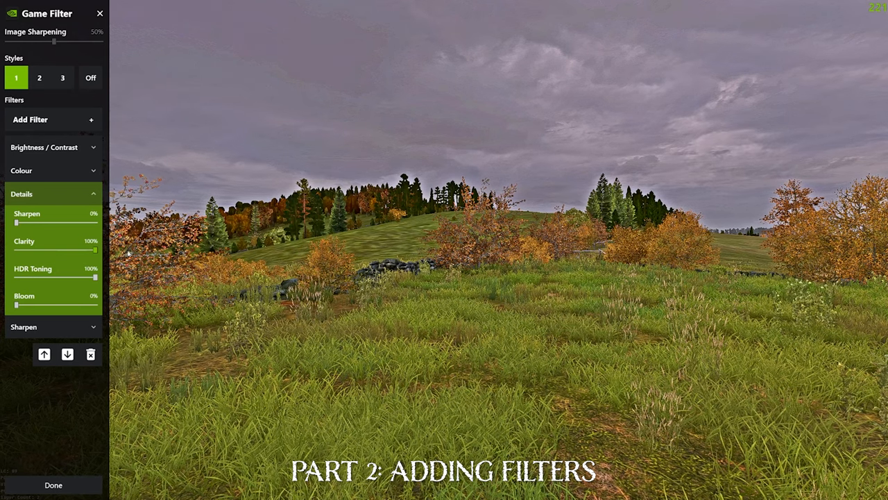
left_click_drag(96, 250, 14, 249)
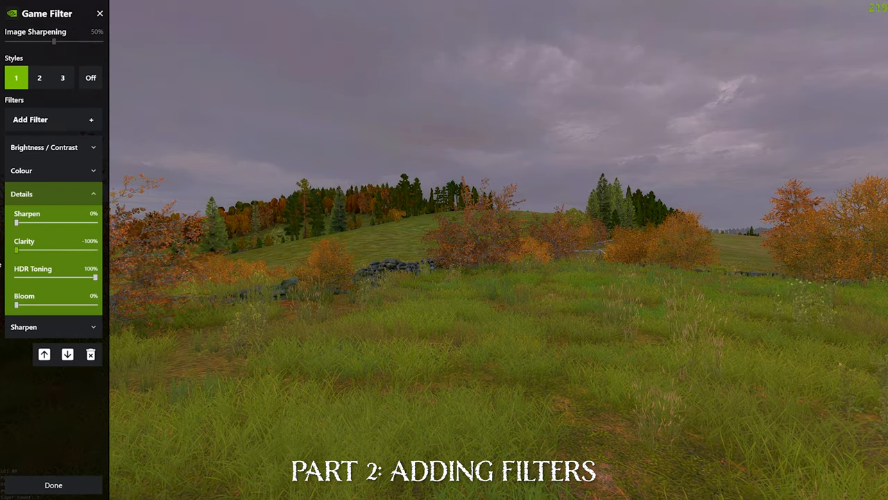
left_click_drag(17, 250, 63, 250)
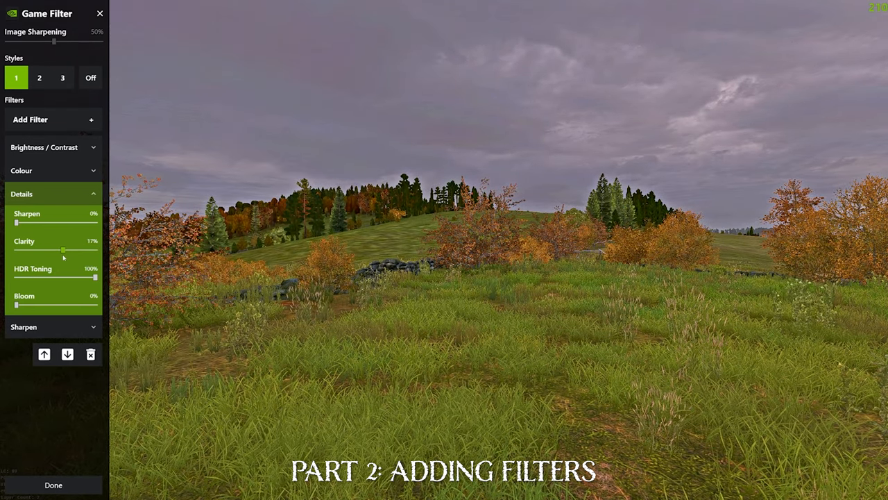
left_click_drag(62, 249, 61, 250)
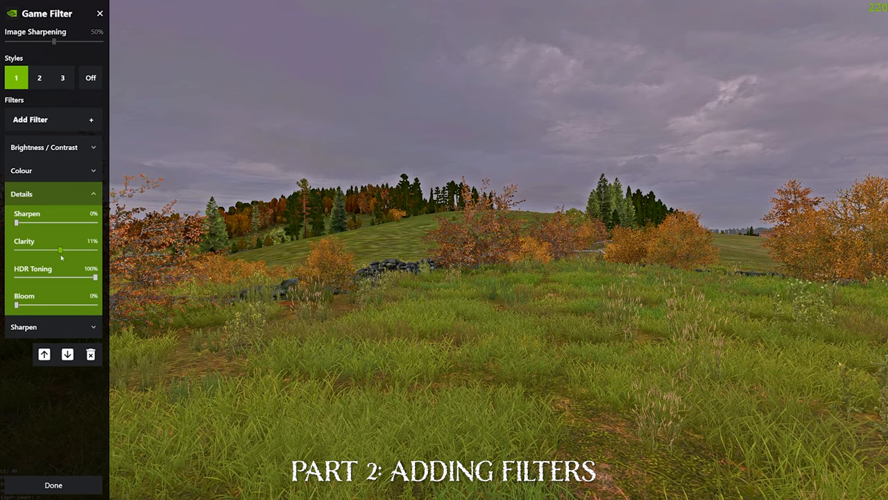
left_click_drag(61, 250, 59, 250)
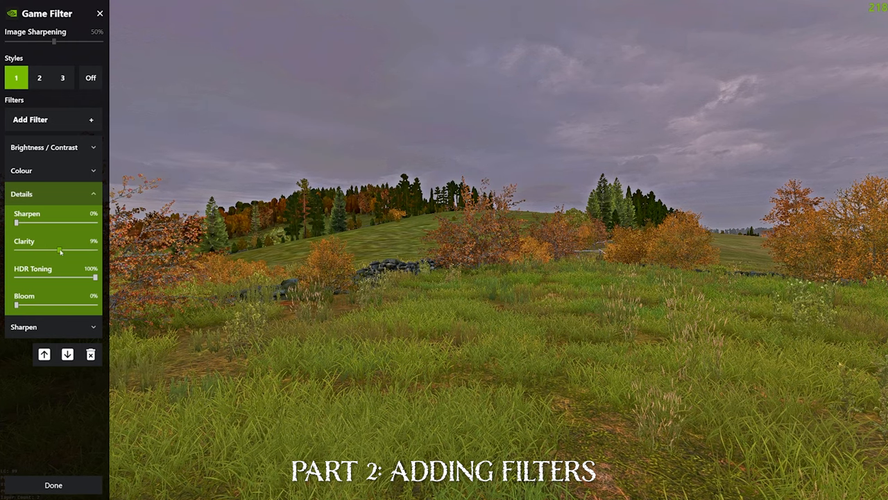
left_click_drag(59, 250, 64, 250)
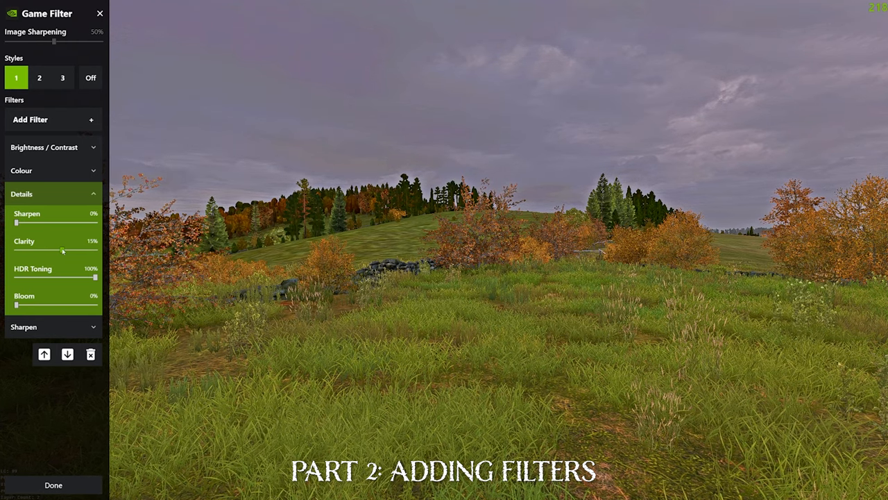
left_click_drag(63, 250, 59, 250)
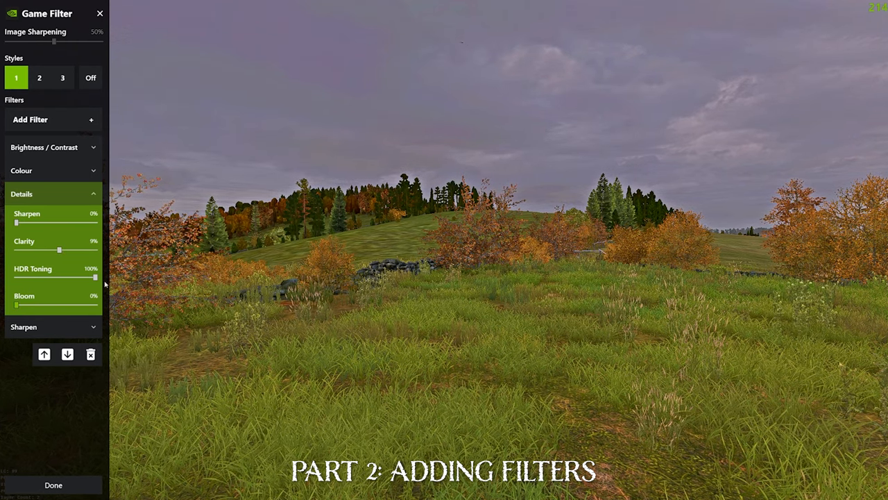
- Try HDR Toning at -100% and -54%, then raise it back up
left_click_drag(96, 277, 15, 277)
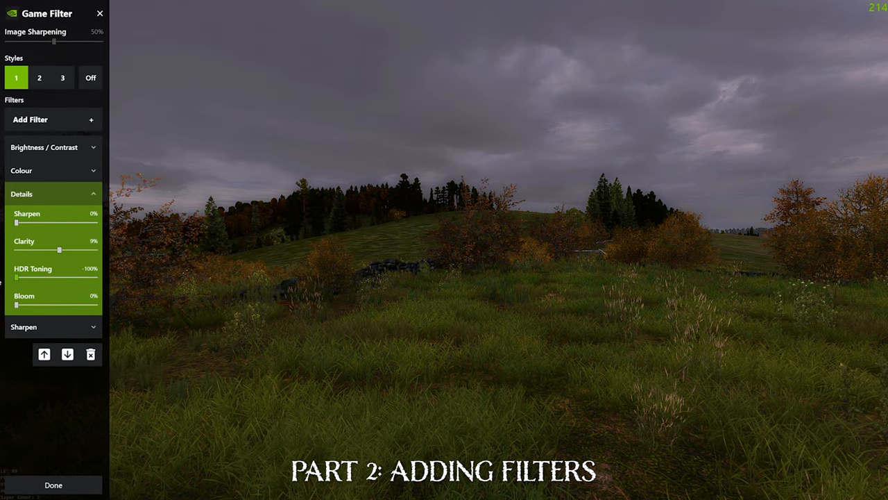
left_click_drag(15, 276, 33, 277)
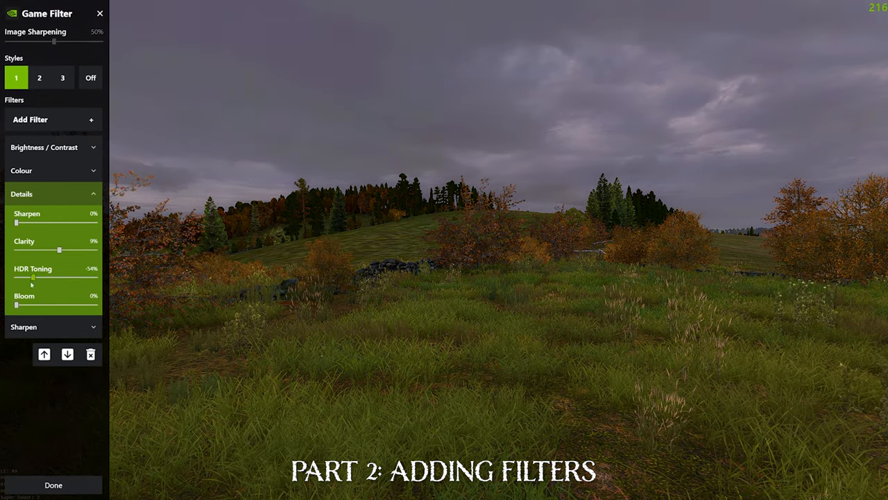
left_click_drag(32, 277, 14, 277)
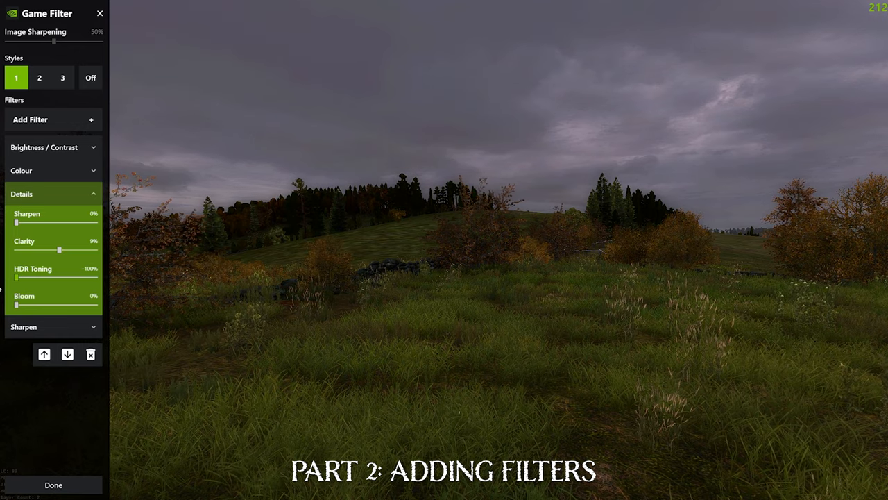
left_click_drag(15, 277, 96, 277)
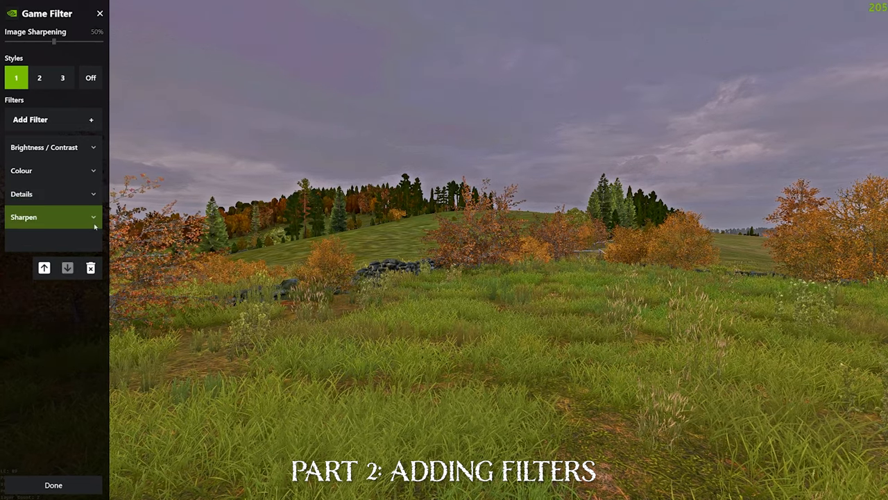
- Expand the Sharpen filter and sweep Intensity between 0% and 100%, ending at 100%
left_click(52, 217)
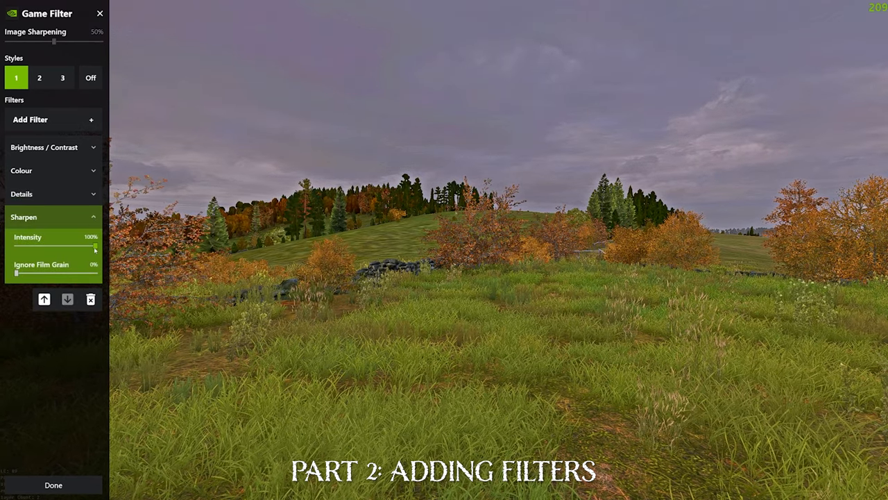
left_click_drag(94, 246, 15, 246)
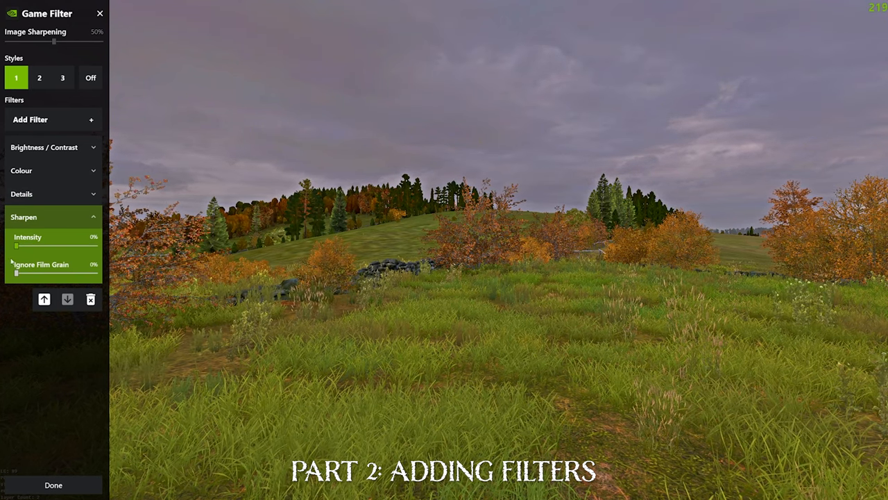
left_click_drag(14, 245, 18, 245)
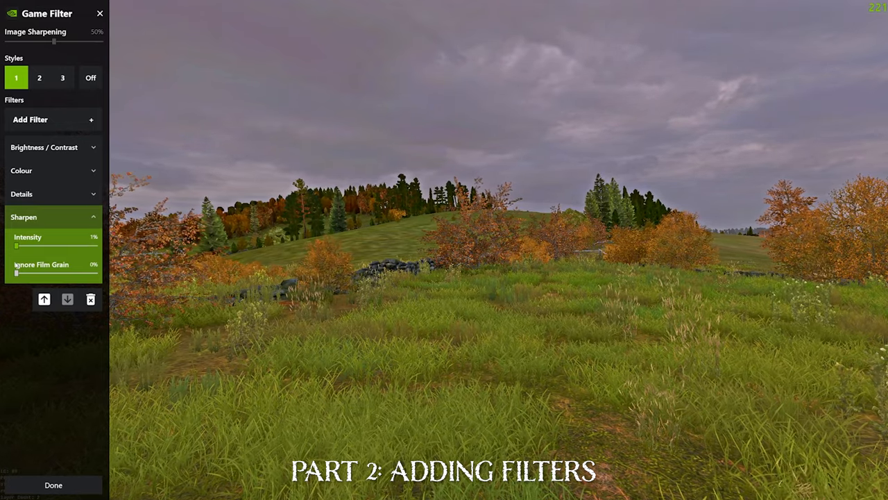
left_click_drag(16, 247, 61, 246)
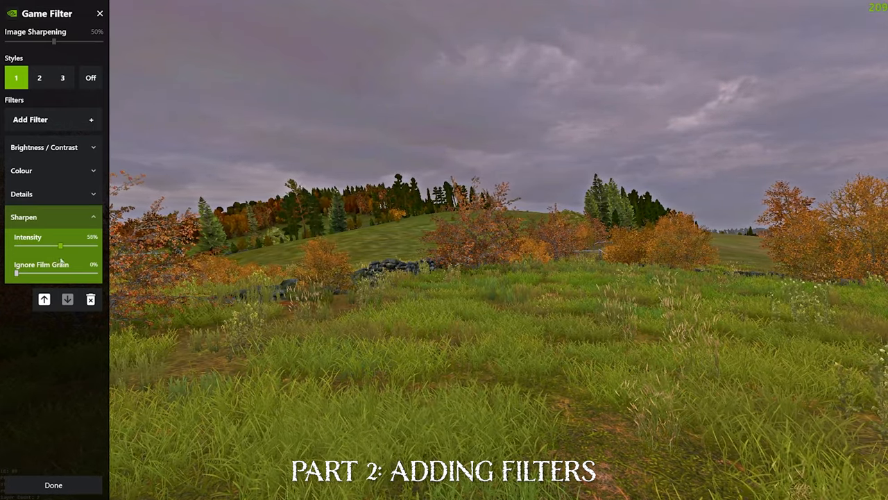
left_click_drag(60, 246, 95, 246)
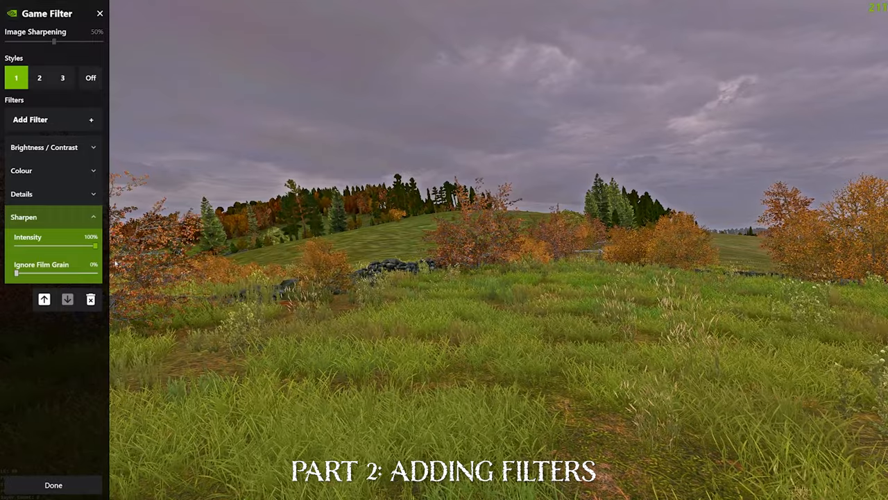
left_click_drag(95, 246, 56, 246)
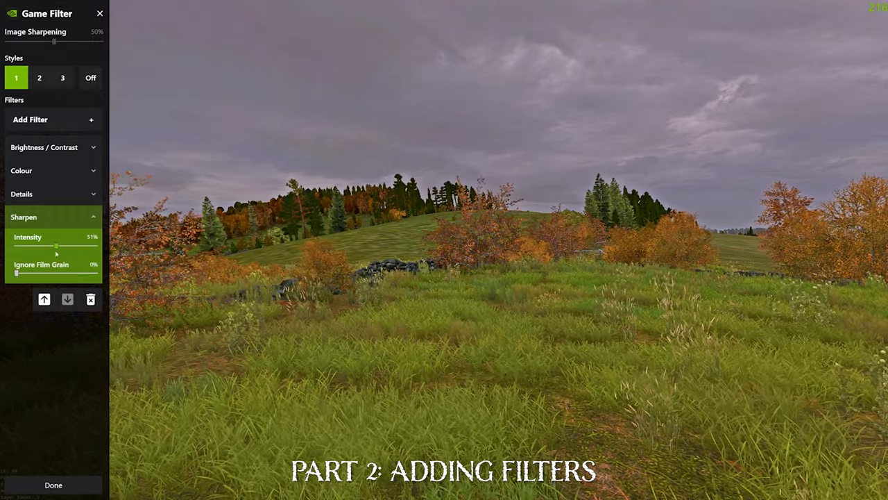
left_click_drag(55, 246, 16, 245)
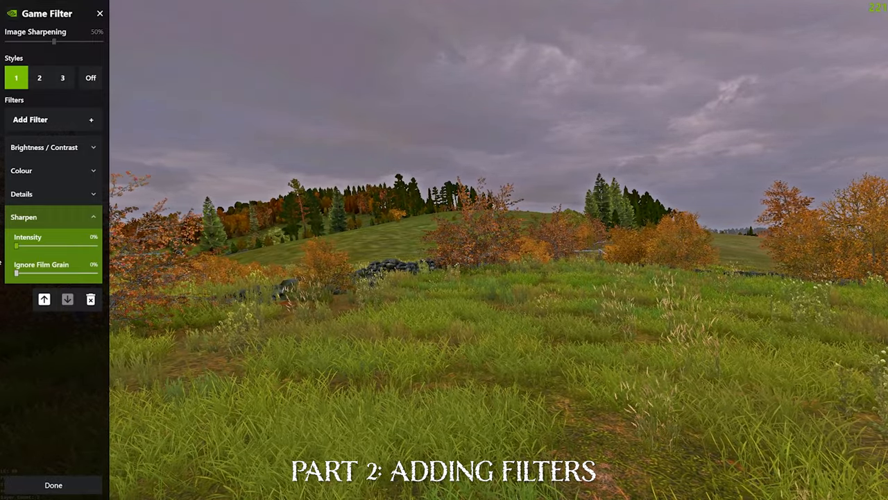
left_click_drag(15, 247, 47, 247)
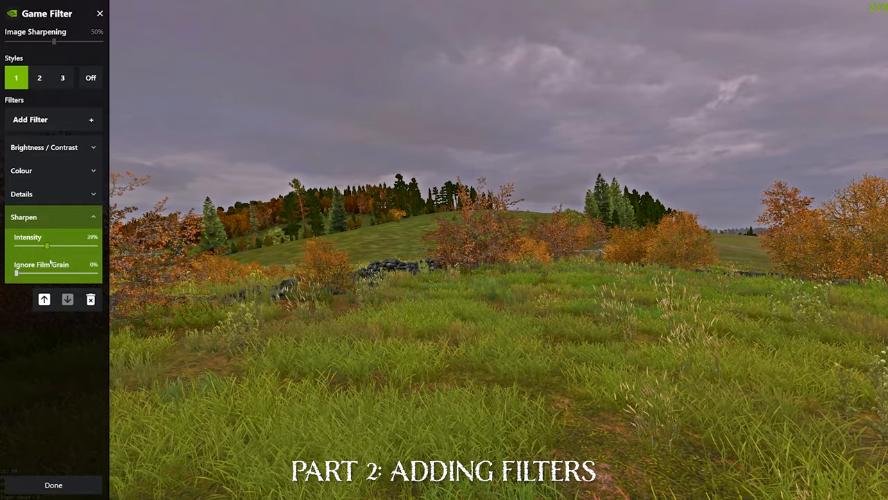
left_click_drag(46, 246, 95, 246)
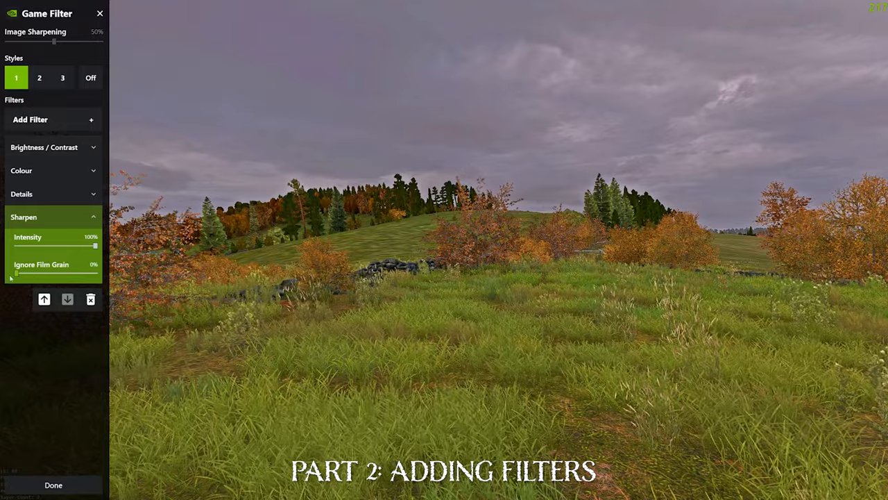
- Raise Ignore Film Grain to 87% and 100%, reset it to 0%, and collapse Sharpen
left_click_drag(13, 276, 89, 276)
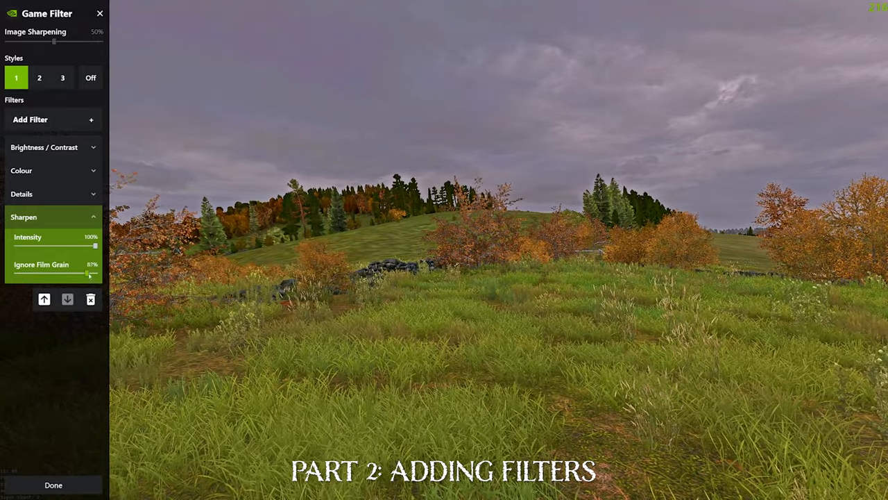
left_click_drag(87, 276, 97, 275)
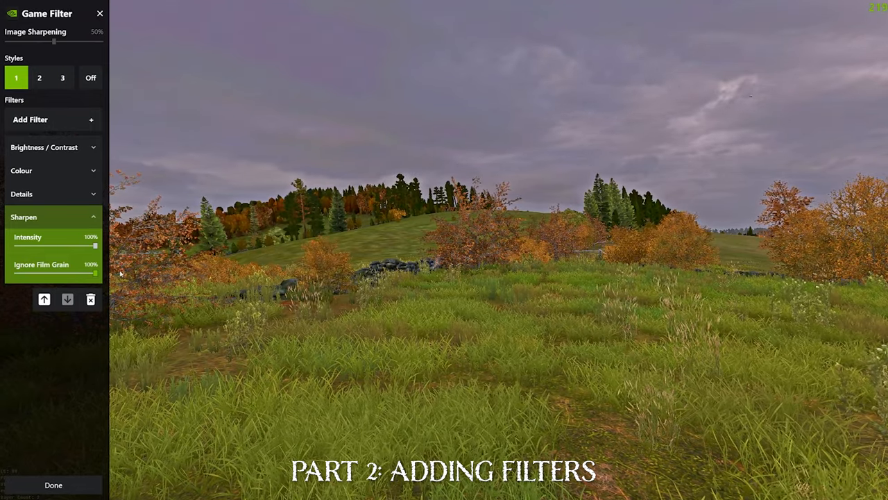
left_click_drag(95, 273, 14, 273)
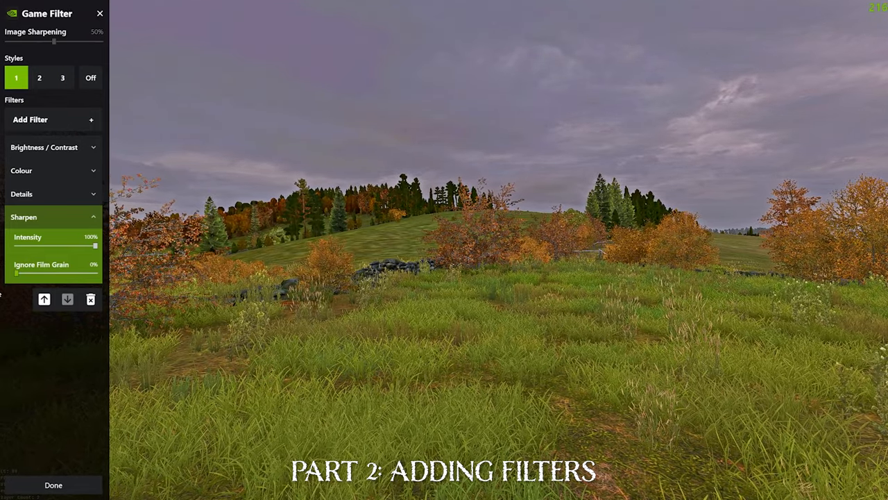
left_click(94, 216)
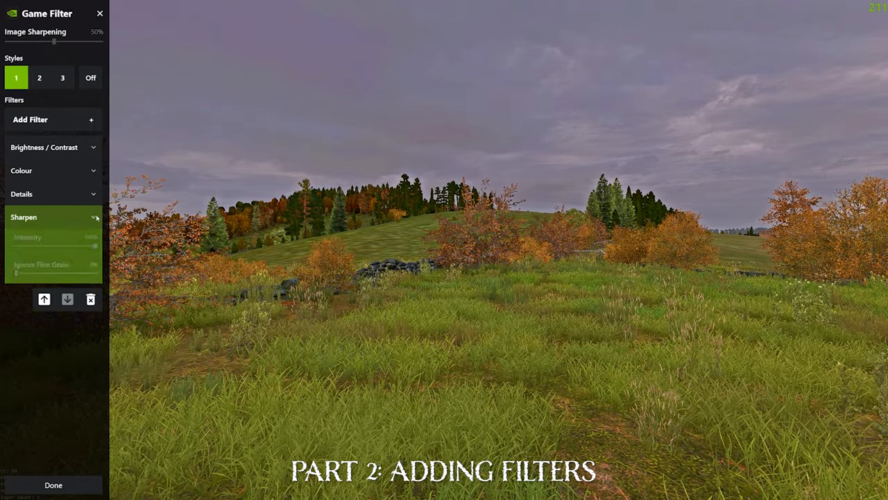
left_click(94, 217)
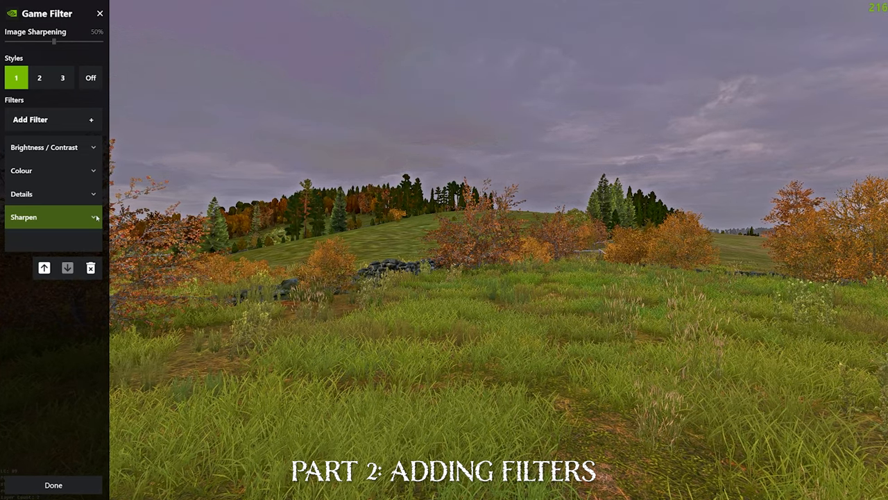